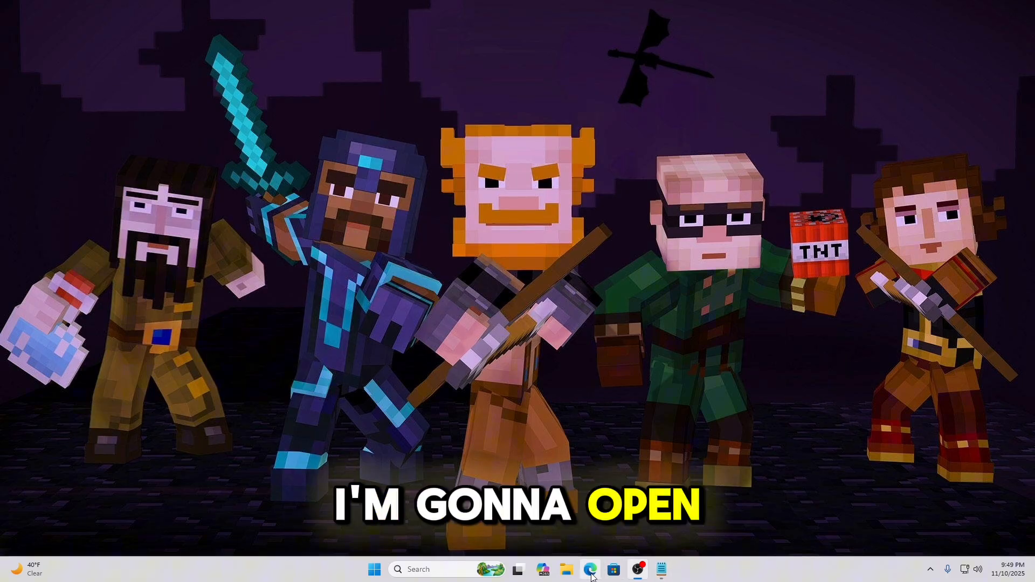
left_click(589, 570)
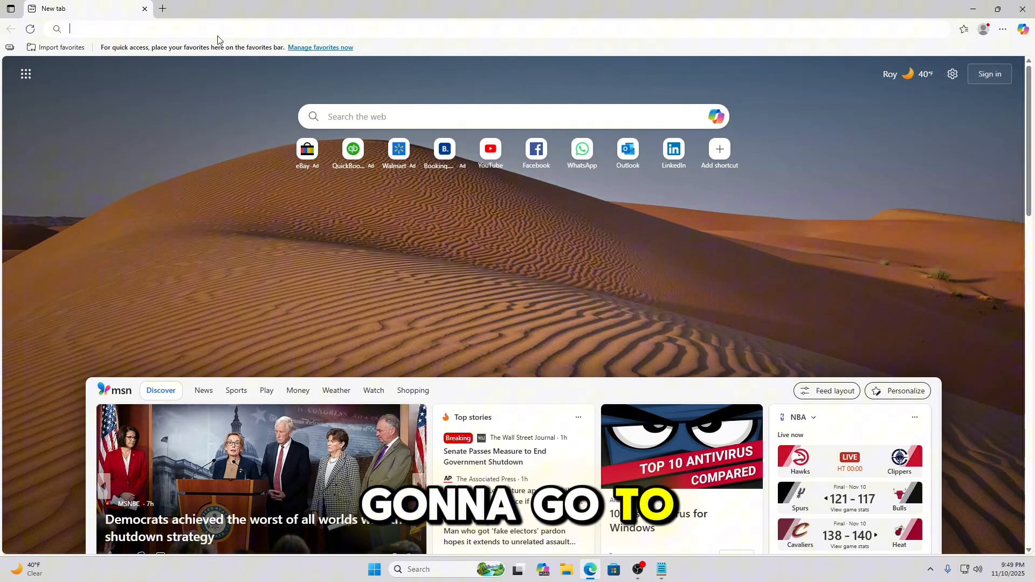
type("https")
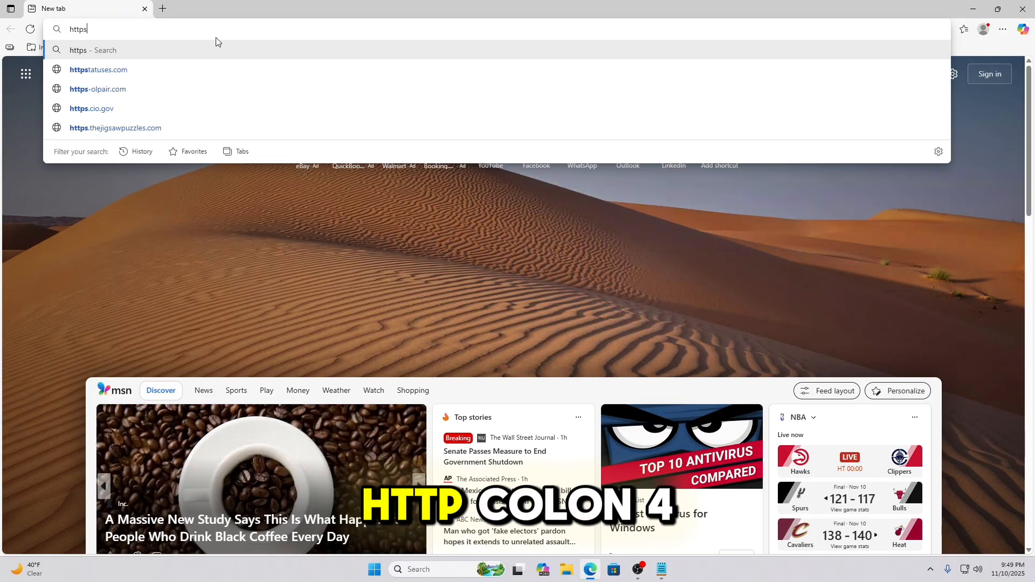
type("://")
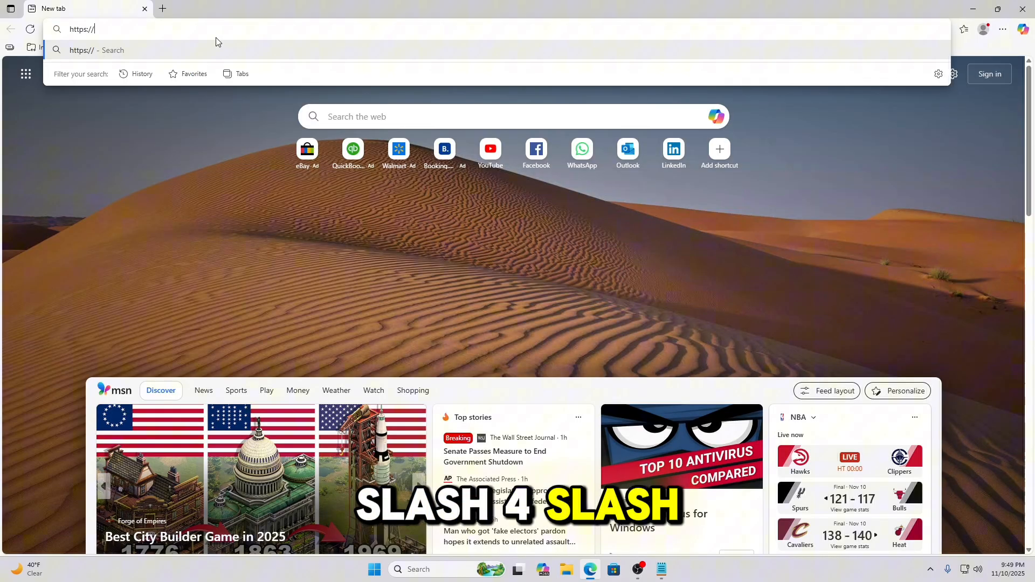
type("www")
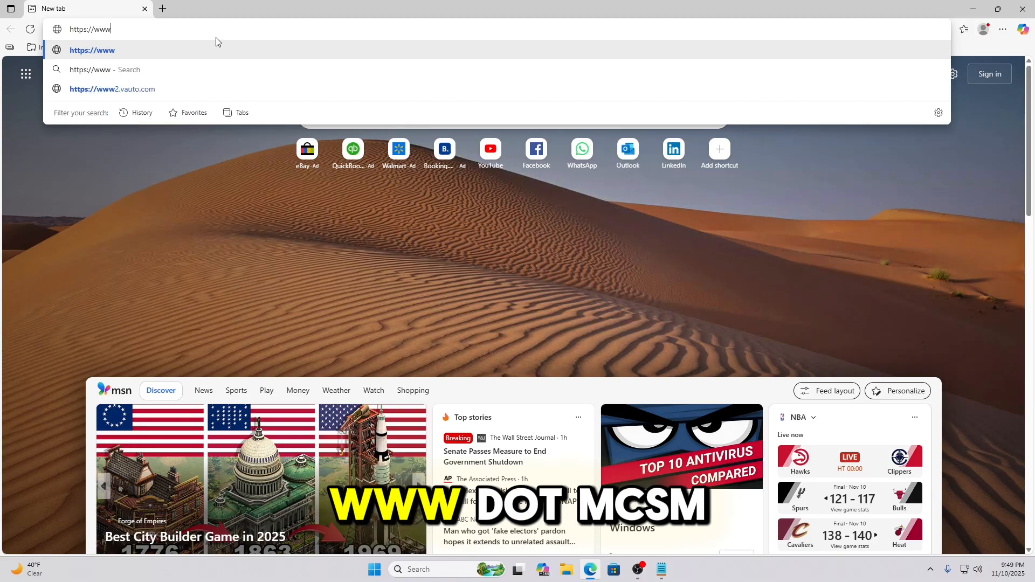
type(".mcsmmegat")
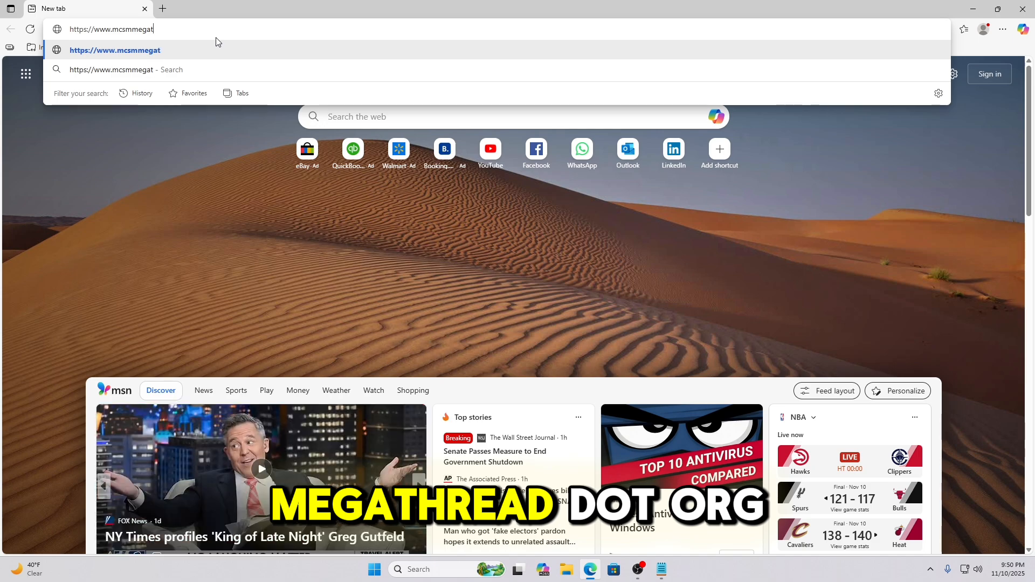
type("hread.org")
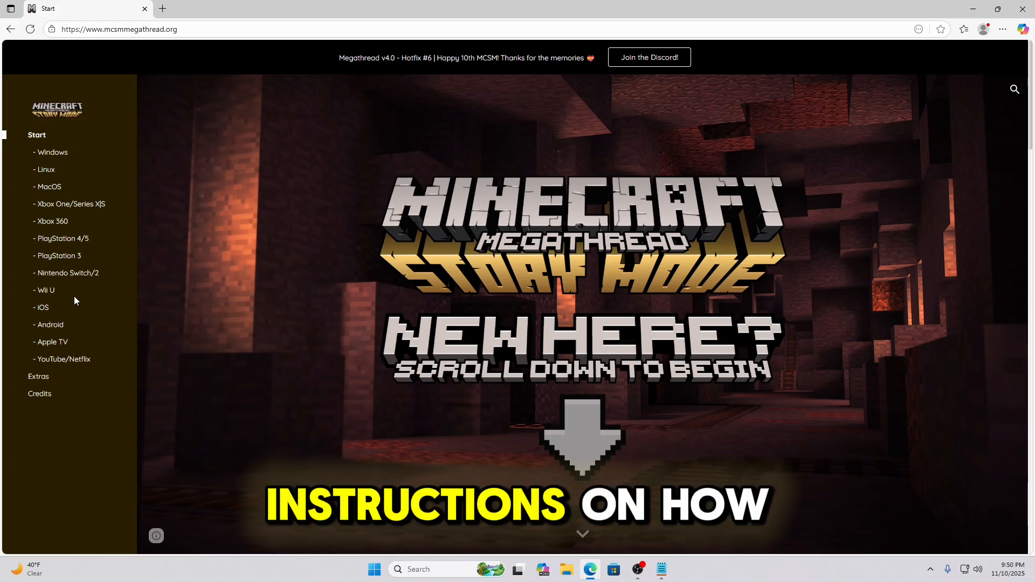
mouse_move(45, 290)
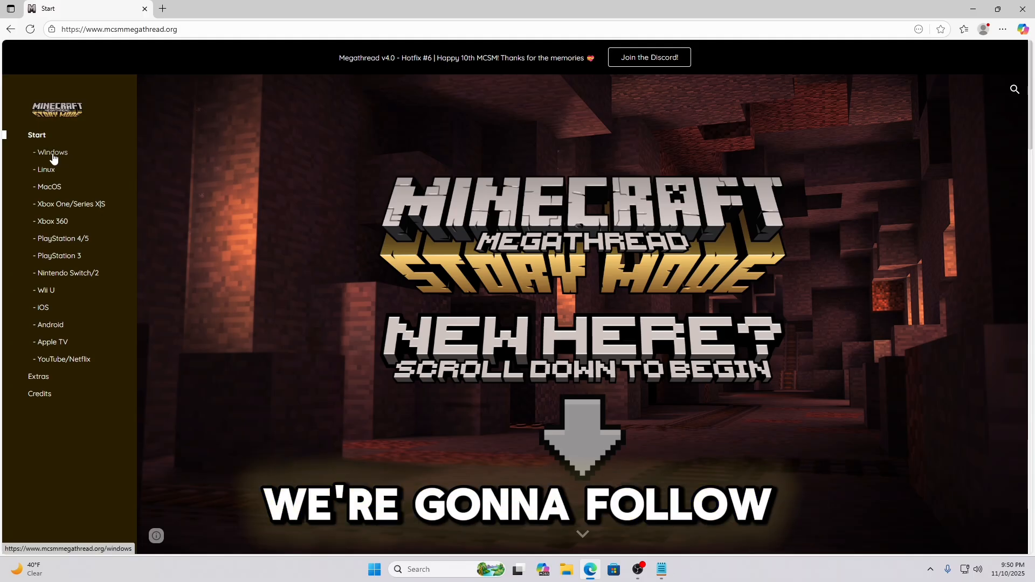
- Read the Windows guide and follow the Season One link under Download from GOG-Games
left_click(52, 152)
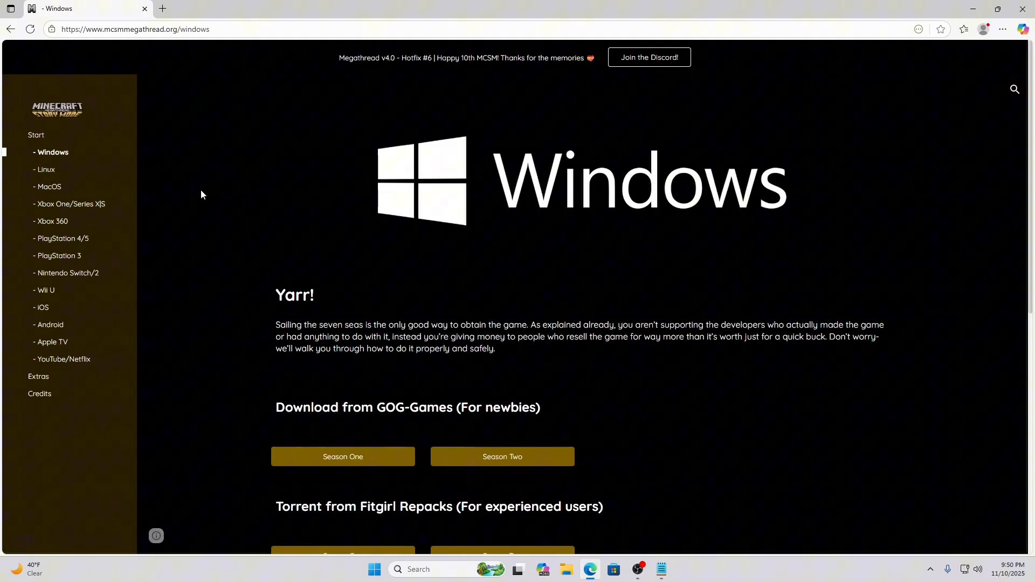
scroll("down", 3)
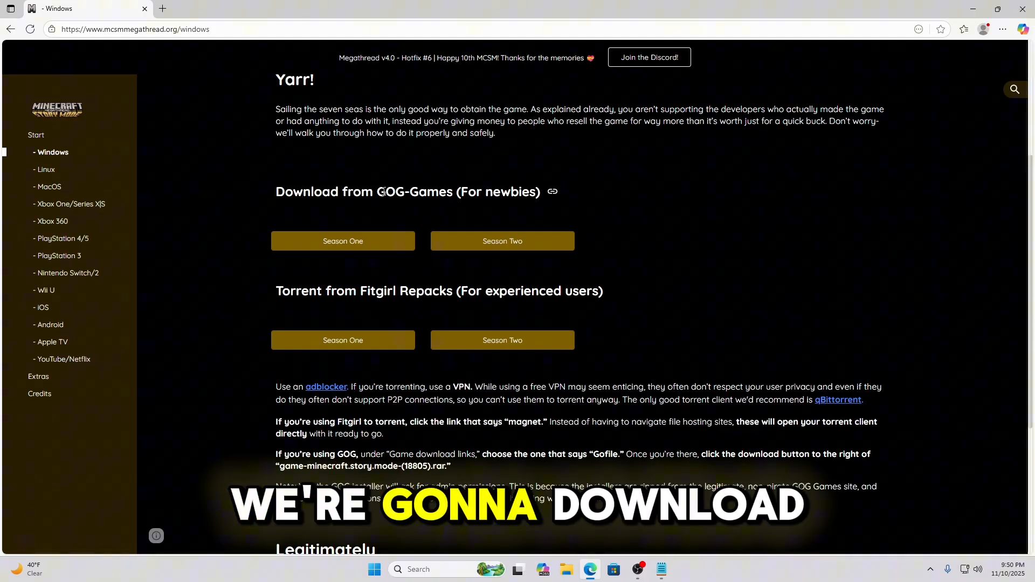
scroll("down", 3)
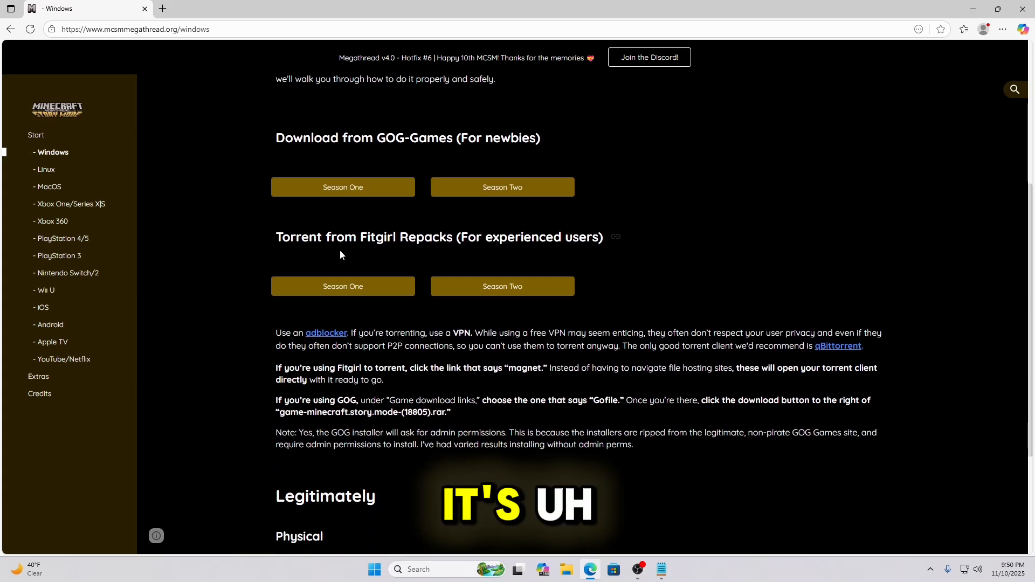
scroll("down", 3)
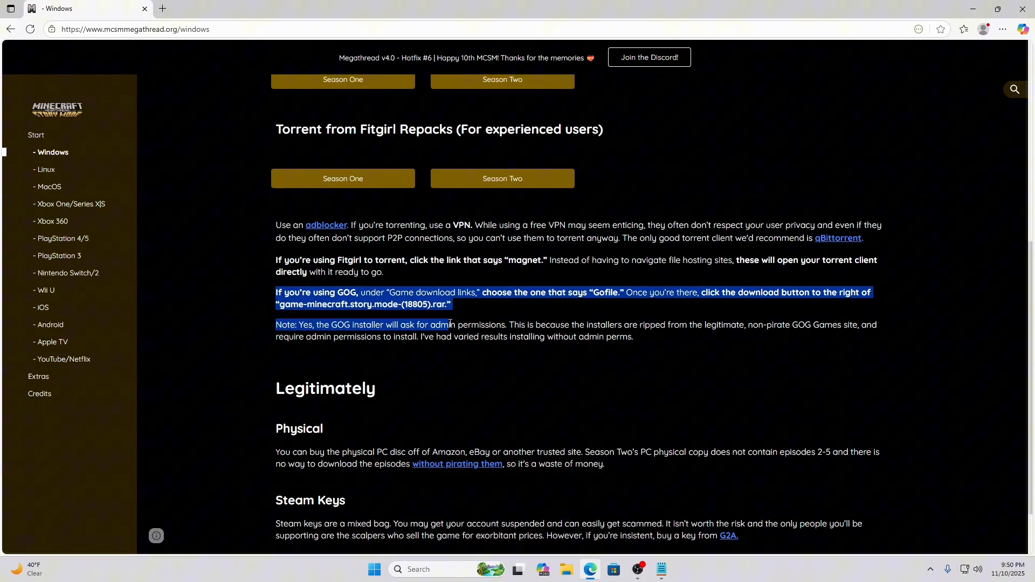
left_click(466, 308)
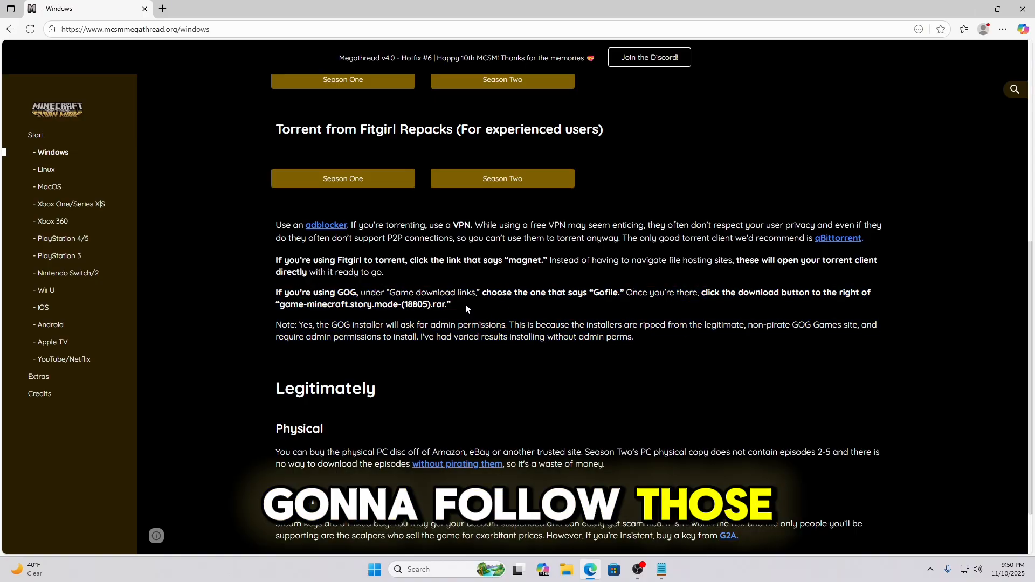
scroll("up", 3)
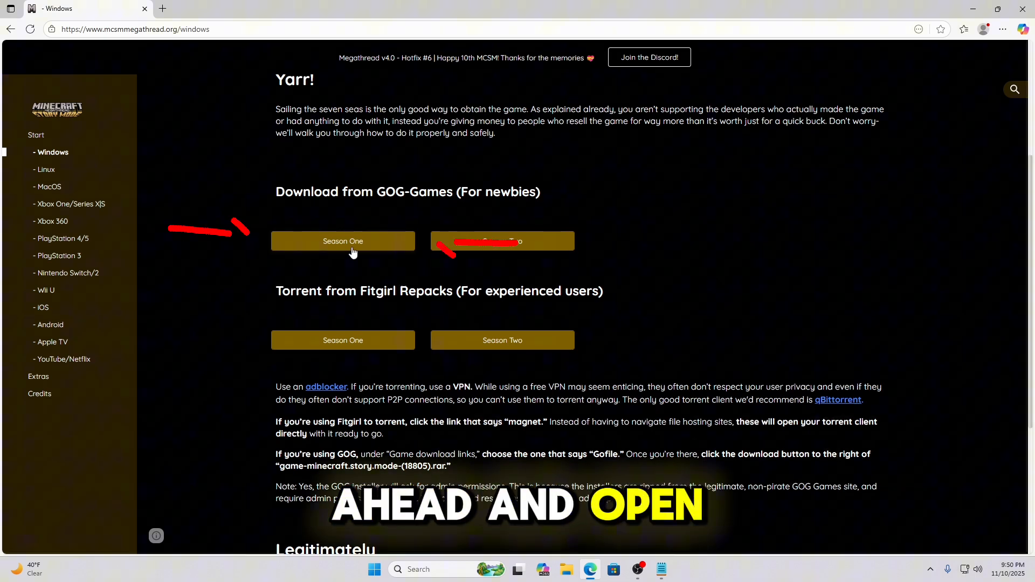
left_click(502, 240)
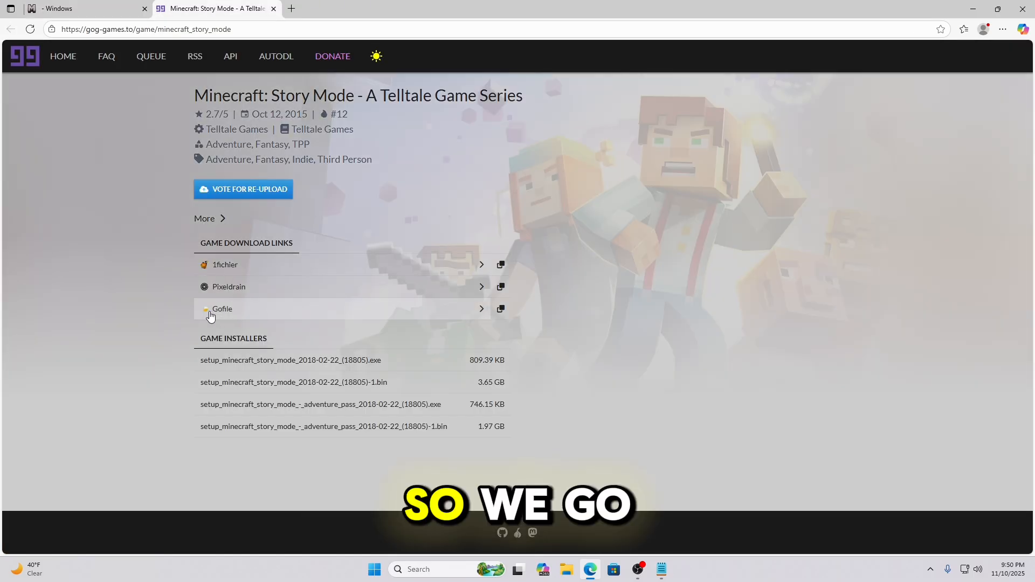
mouse_move(281, 316)
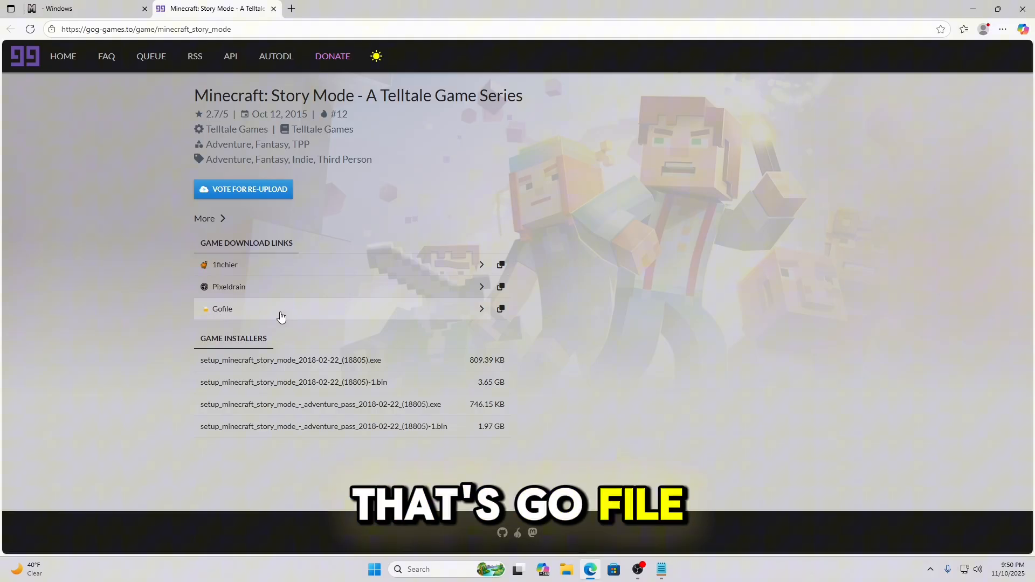
mouse_move(501, 310)
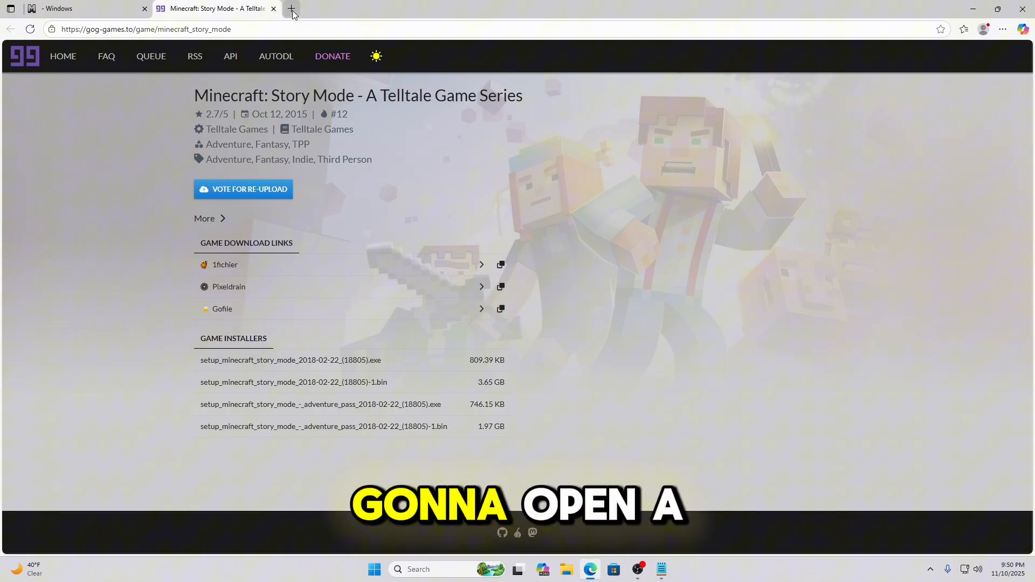
- Download game-minecraft.story.mode-(18805).rar from Gofile, cancelling the stalled attempt and restarting it
left_click(290, 8)
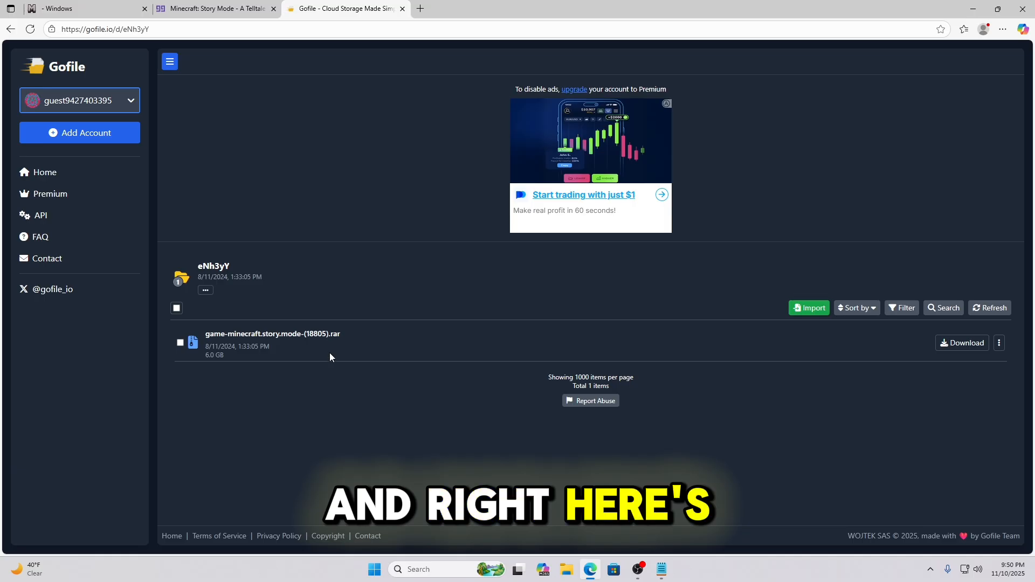
mouse_move(463, 351)
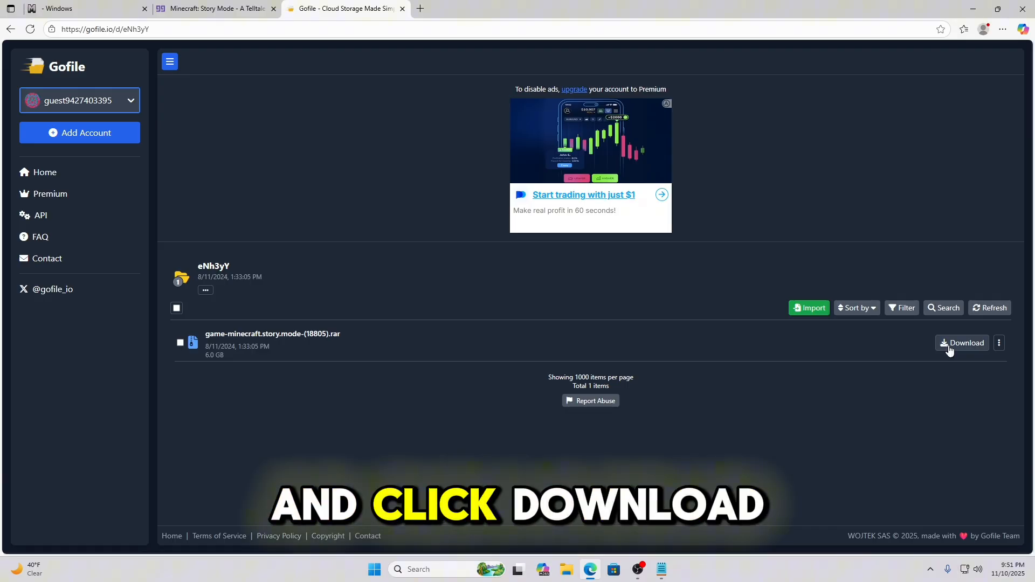
left_click(962, 343)
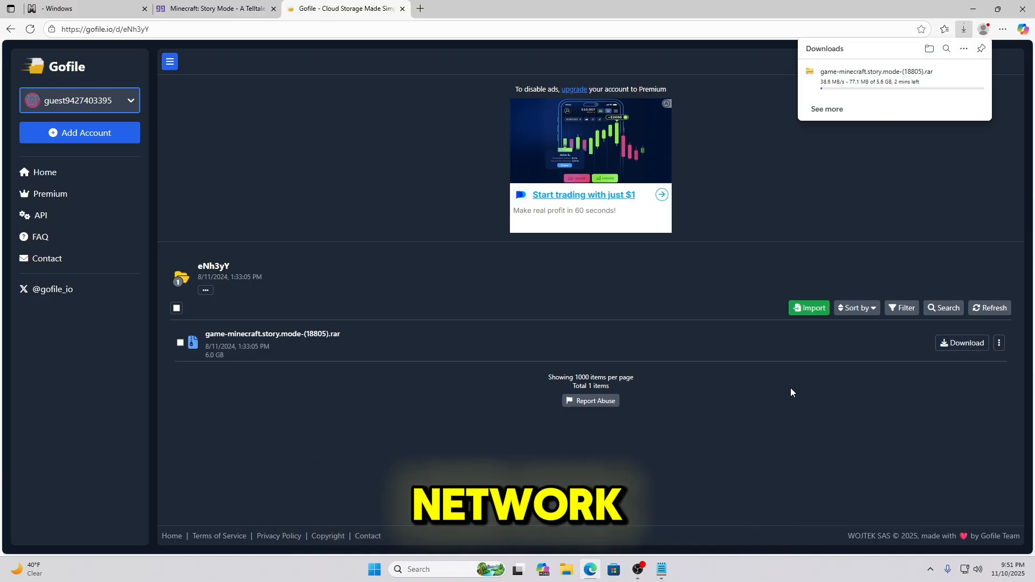
mouse_move(872, 137)
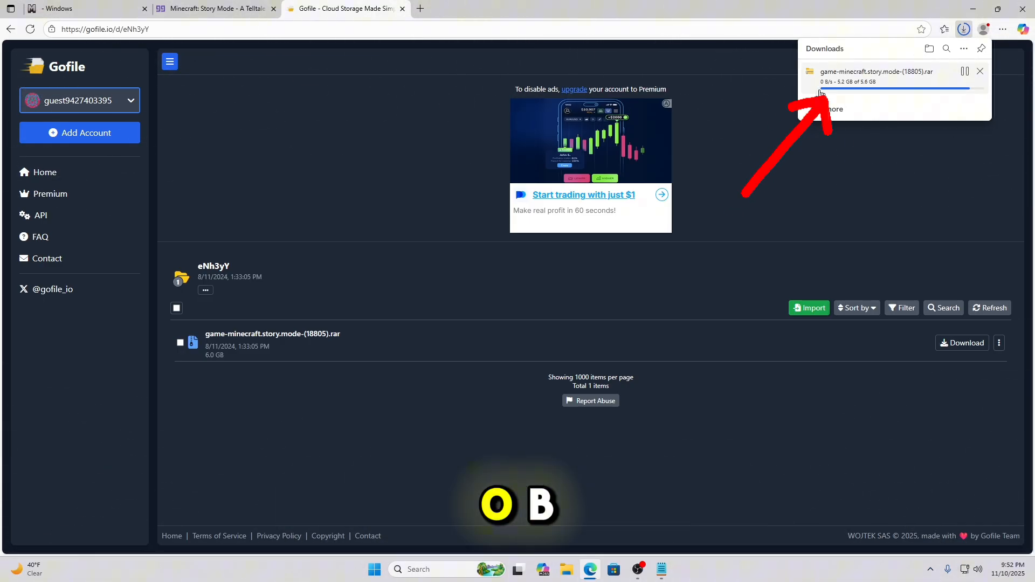
mouse_move(831, 92)
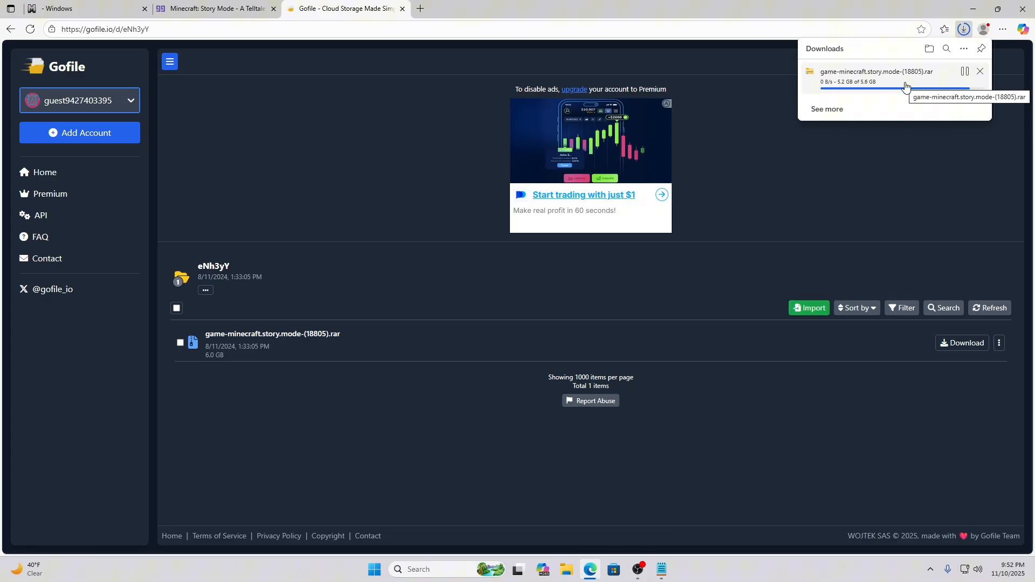
mouse_move(980, 71)
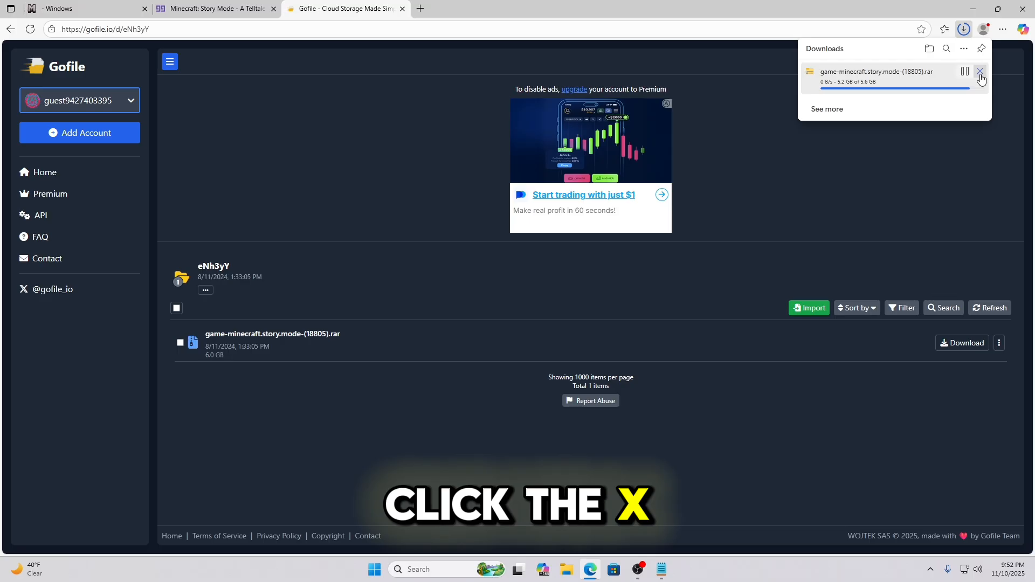
left_click(980, 71)
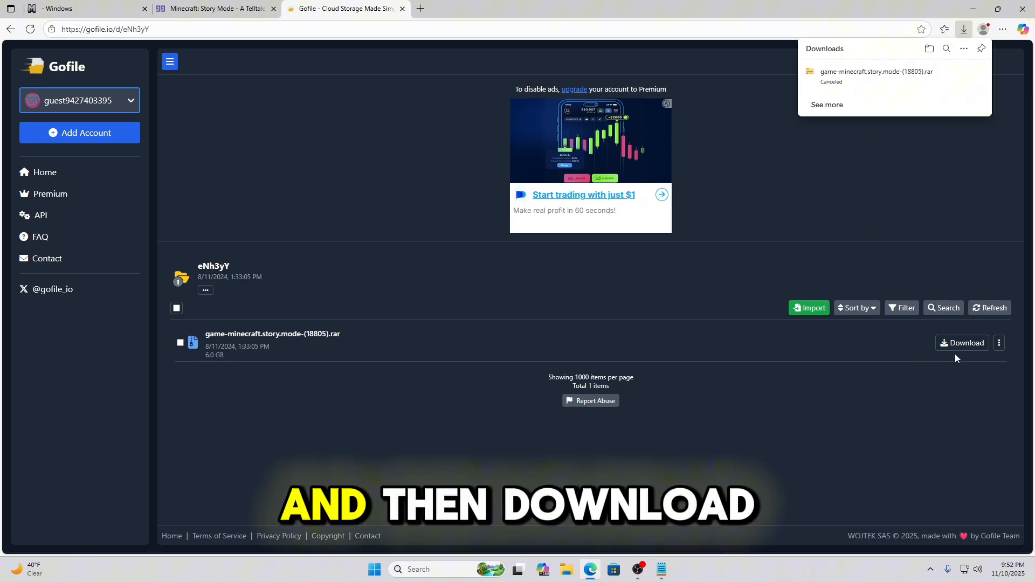
left_click(962, 343)
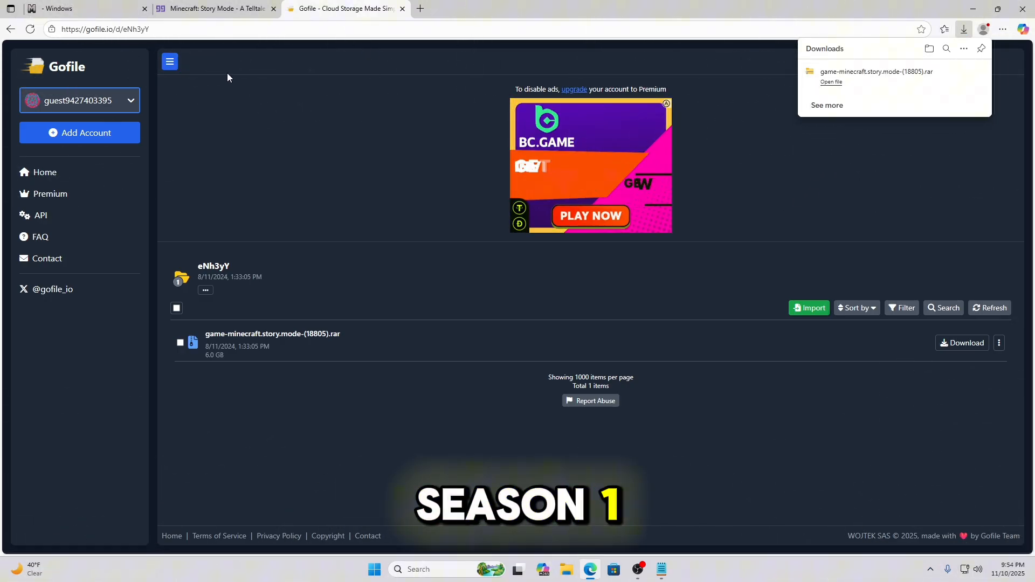
mouse_move(66, 9)
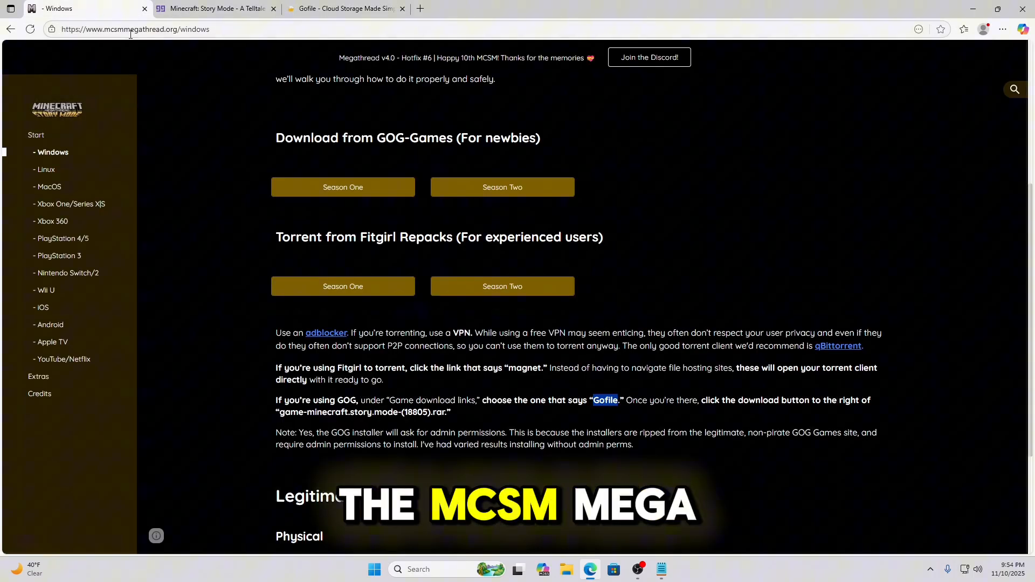
mouse_move(502, 186)
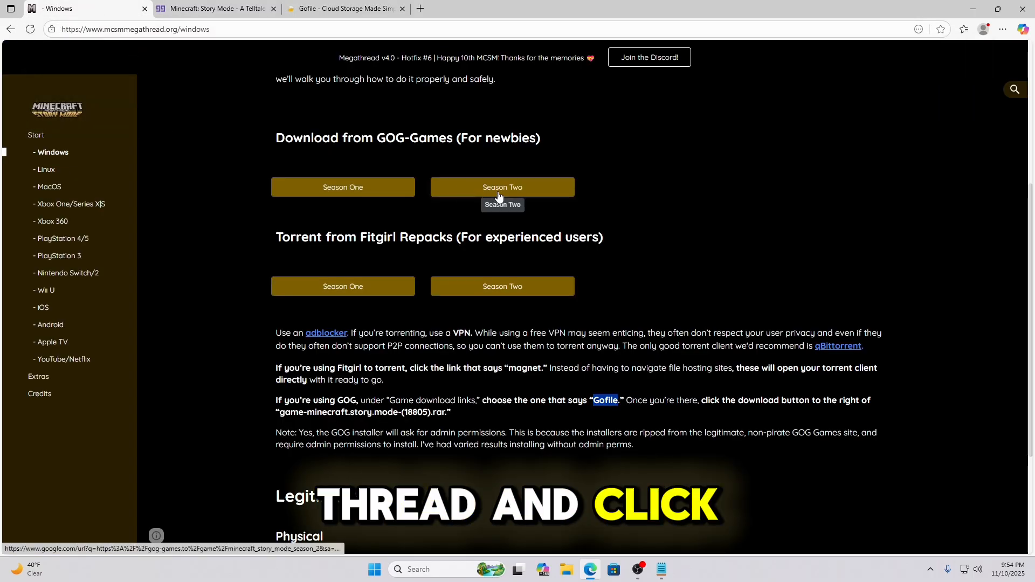
- Follow the Season Two link on the megathread to its GOG Games page
left_click(501, 186)
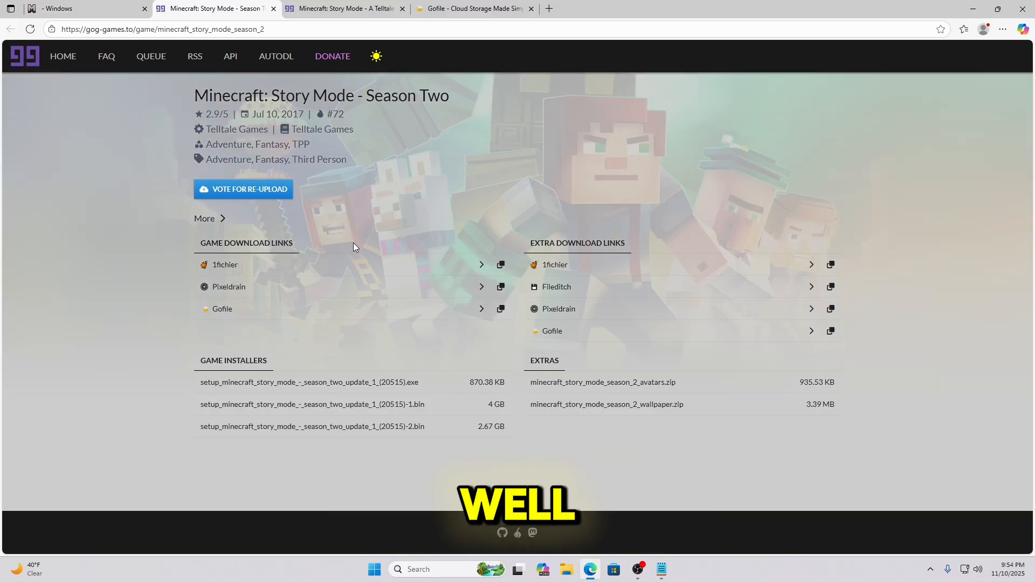
mouse_move(547, 264)
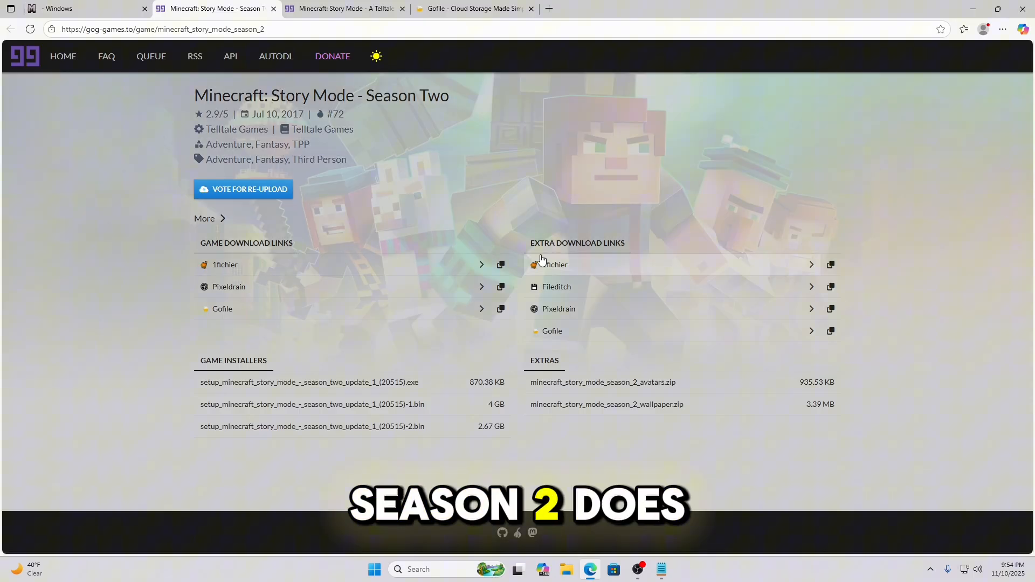
mouse_move(457, 217)
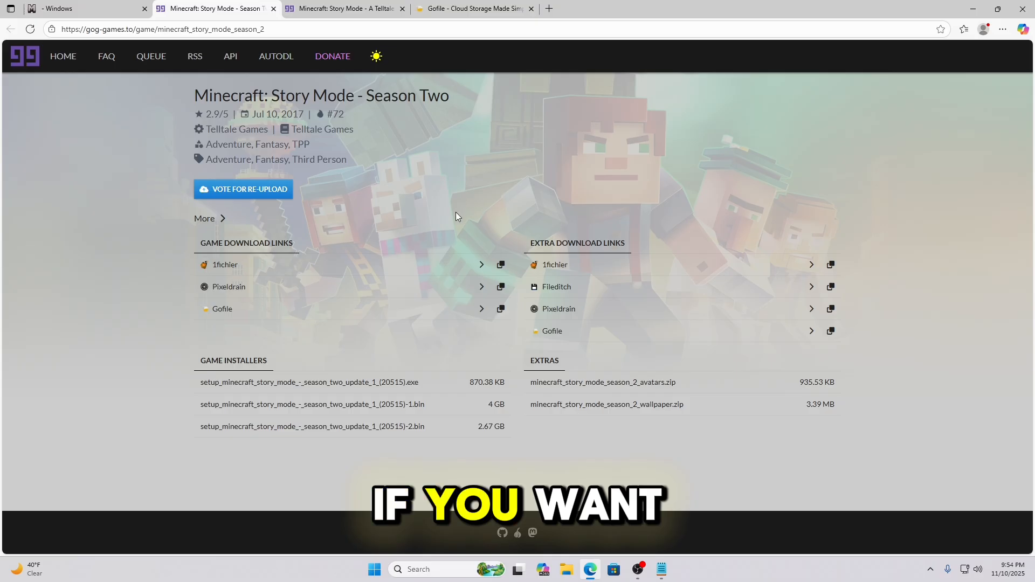
left_click(83, 8)
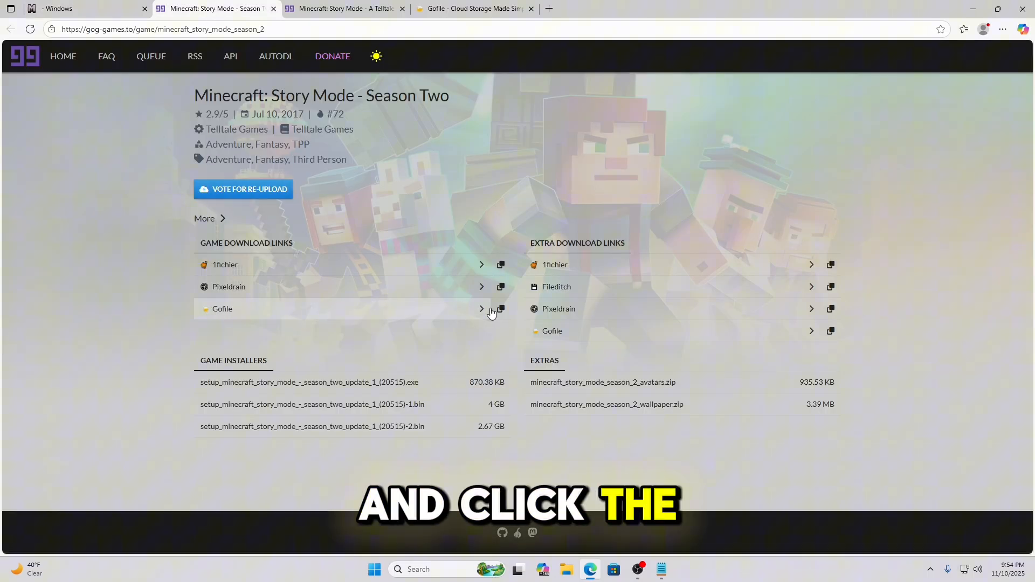
- Start the Season Two Gofile download and show the finished Season One rar in Downloads
left_click(500, 308)
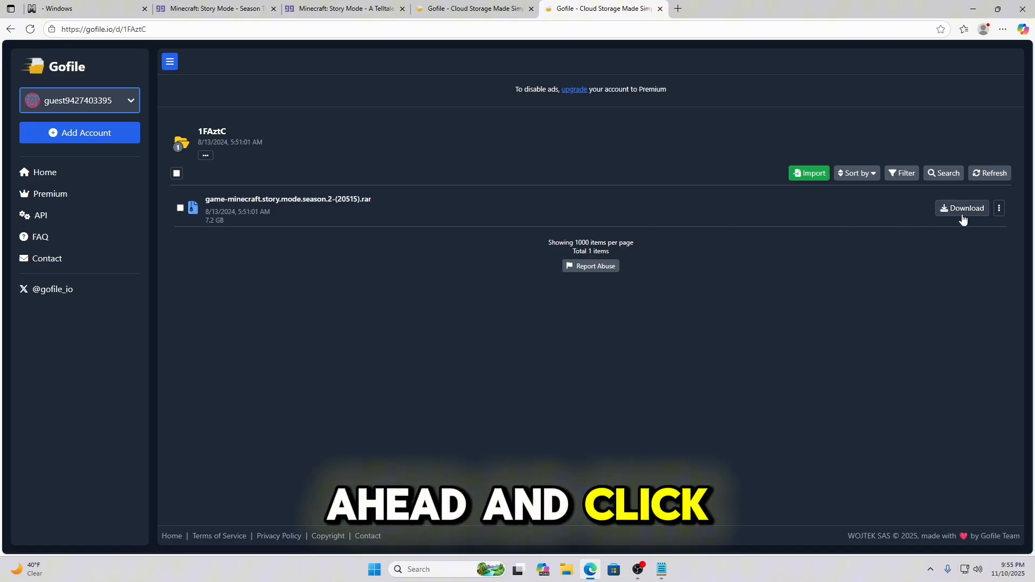
left_click(962, 208)
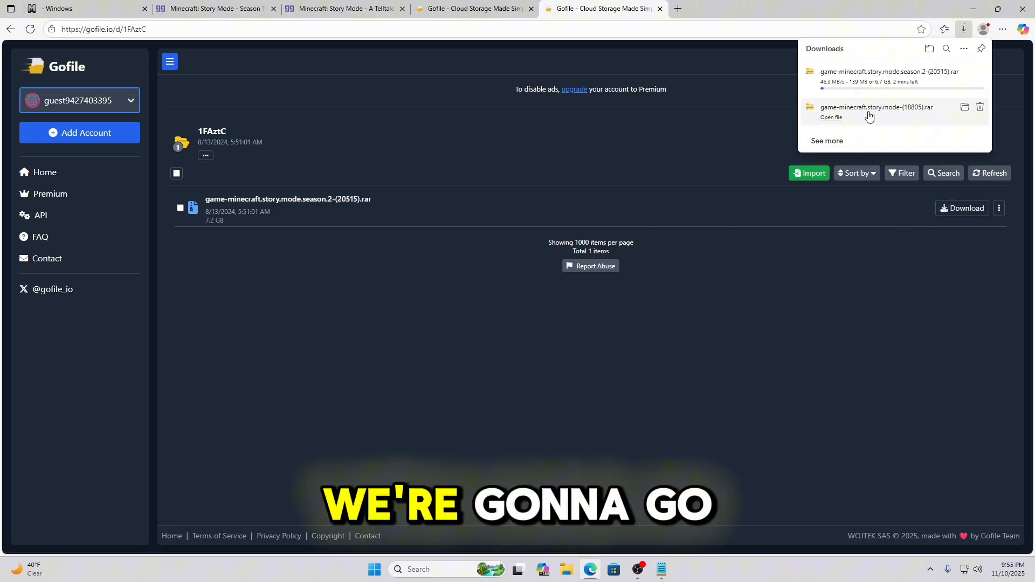
mouse_move(852, 117)
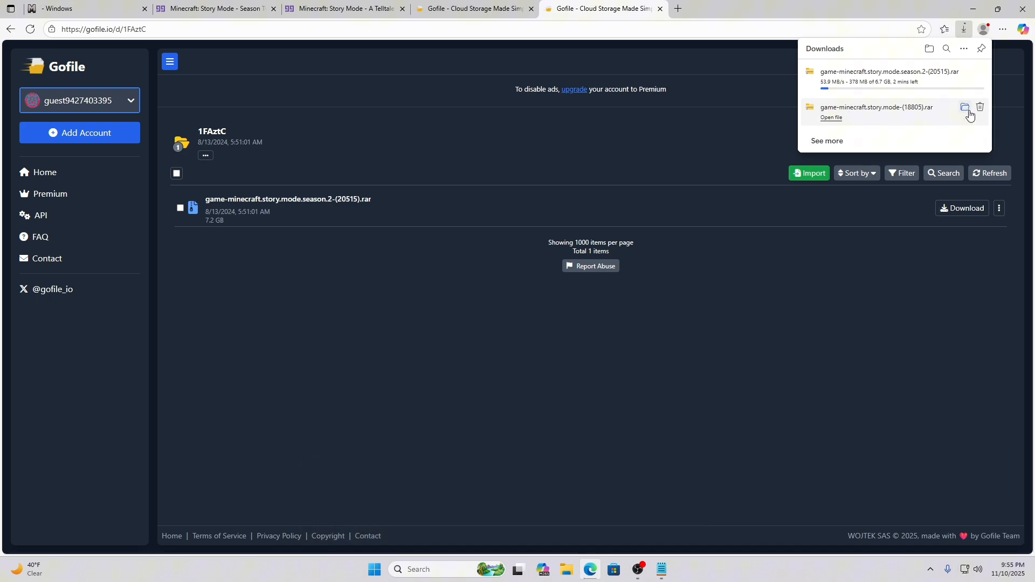
mouse_move(964, 107)
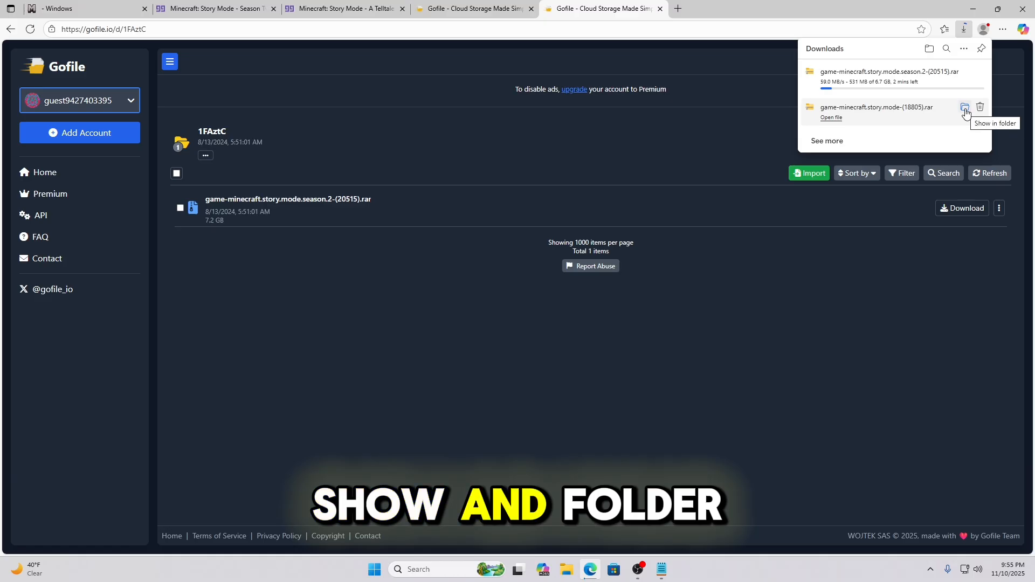
left_click(965, 107)
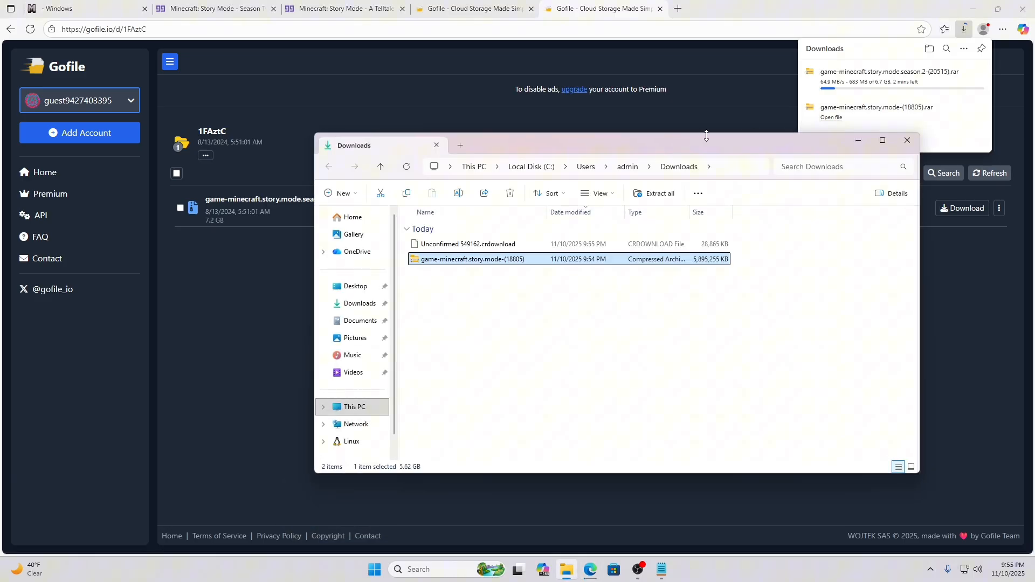
mouse_move(446, 248)
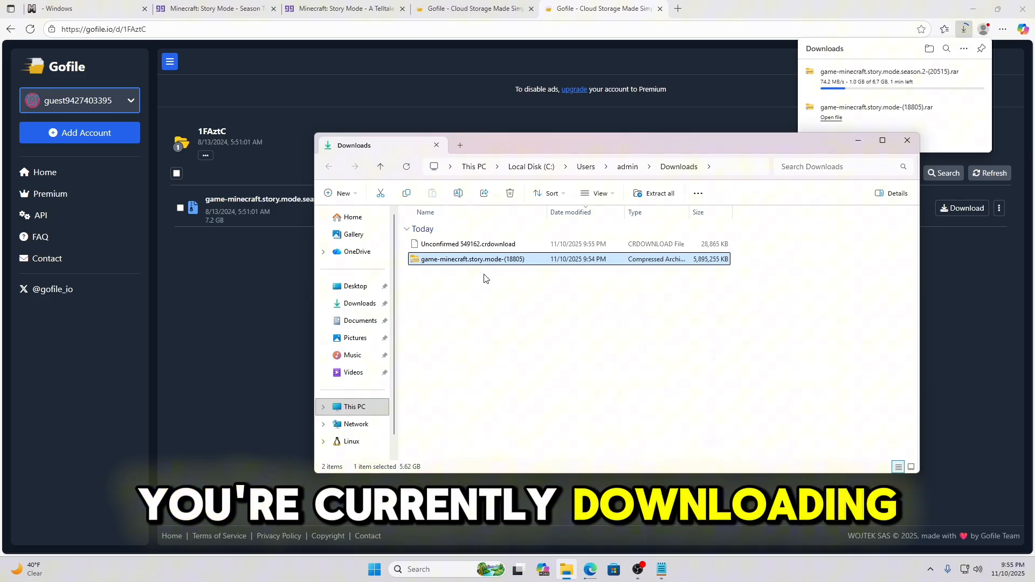
mouse_move(463, 259)
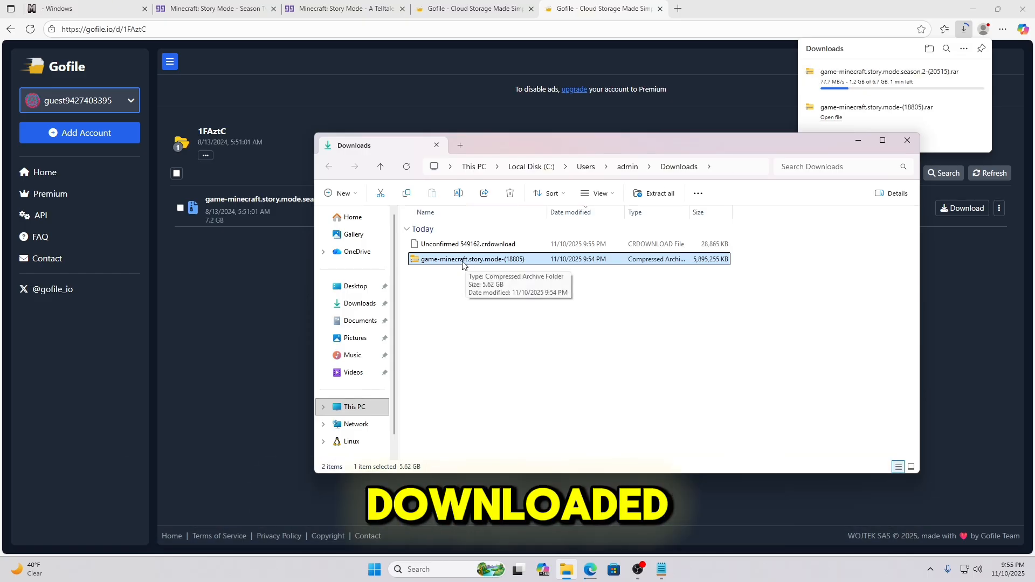
left_click(469, 243)
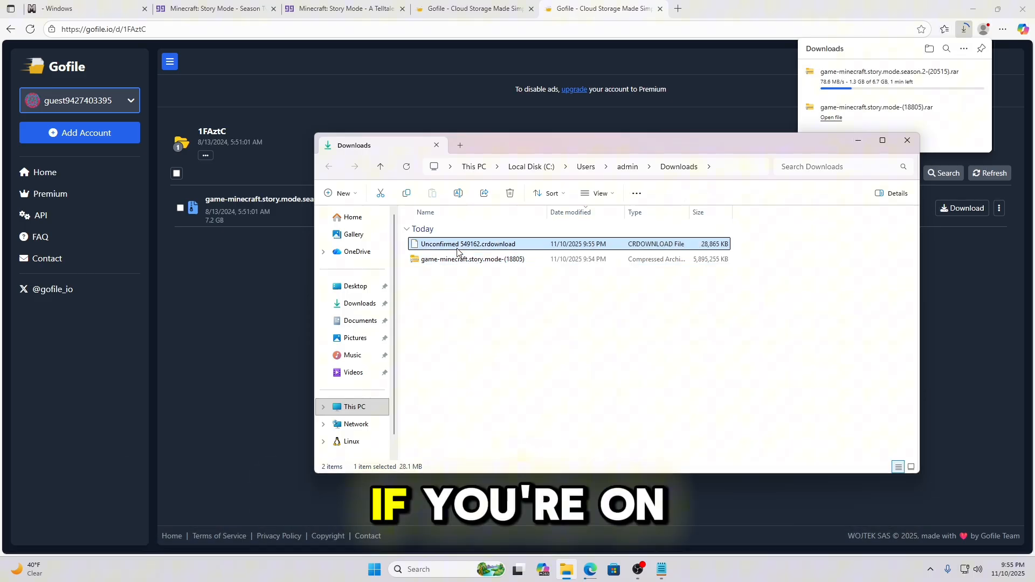
left_click(473, 259)
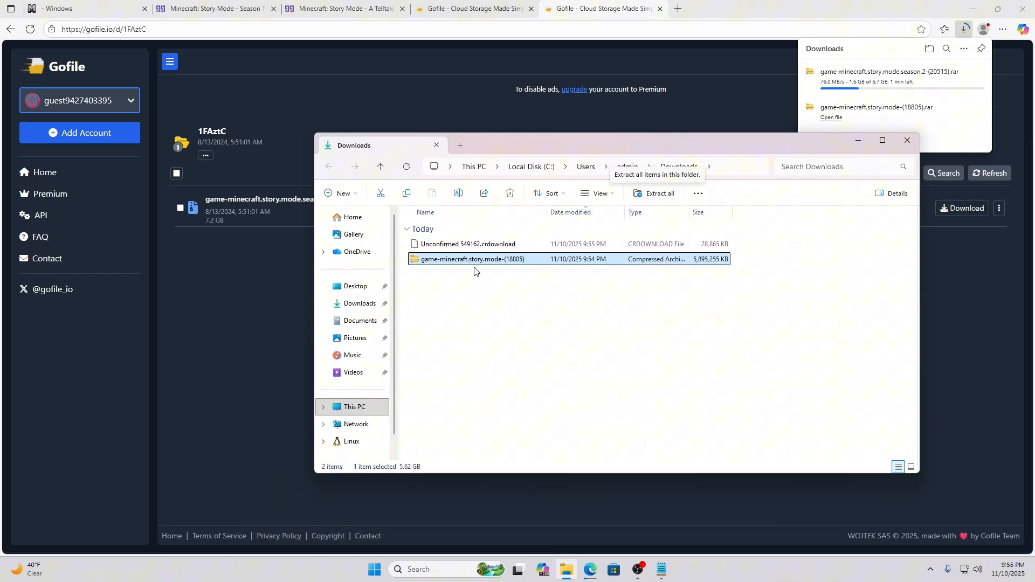
mouse_move(415, 263)
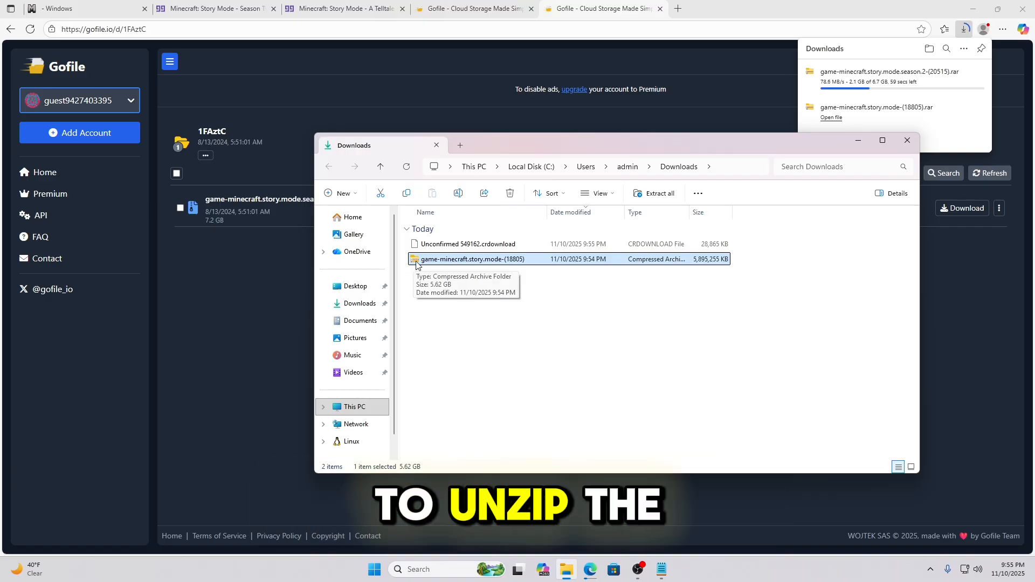
mouse_move(442, 271)
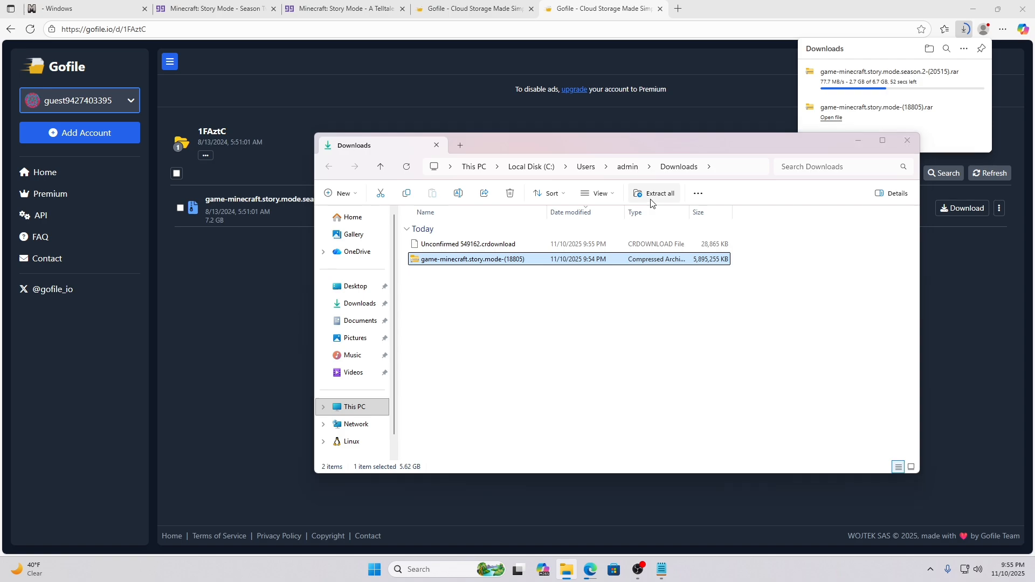
- Extract the Season One archive into the suggested same-named folder in Downloads
left_click(658, 193)
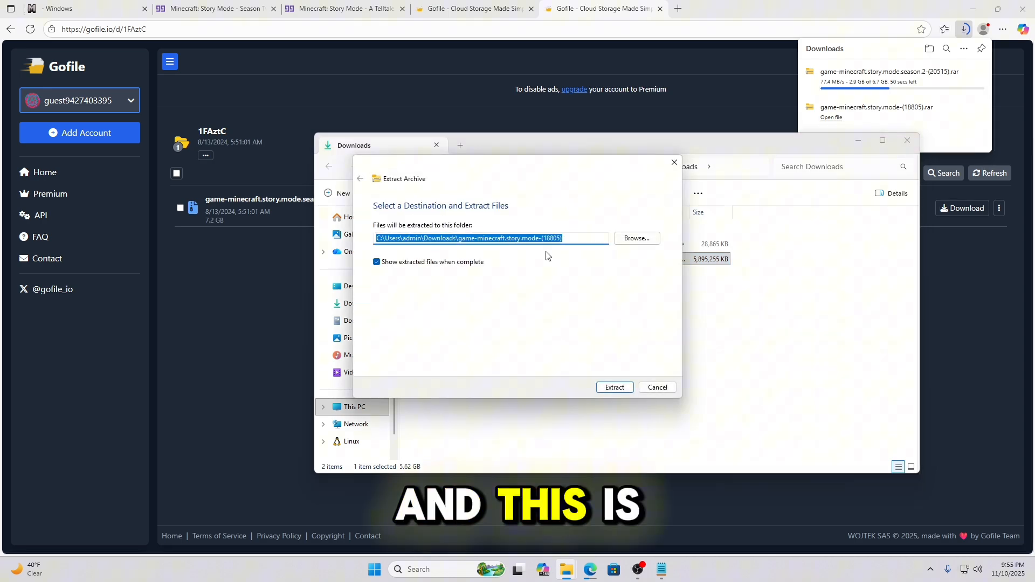
mouse_move(395, 249)
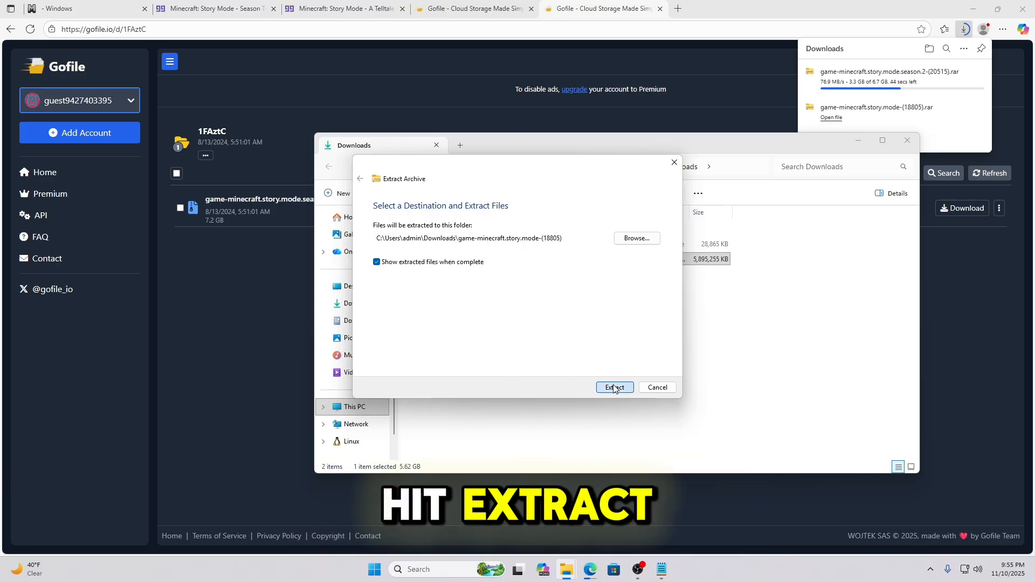
left_click(614, 387)
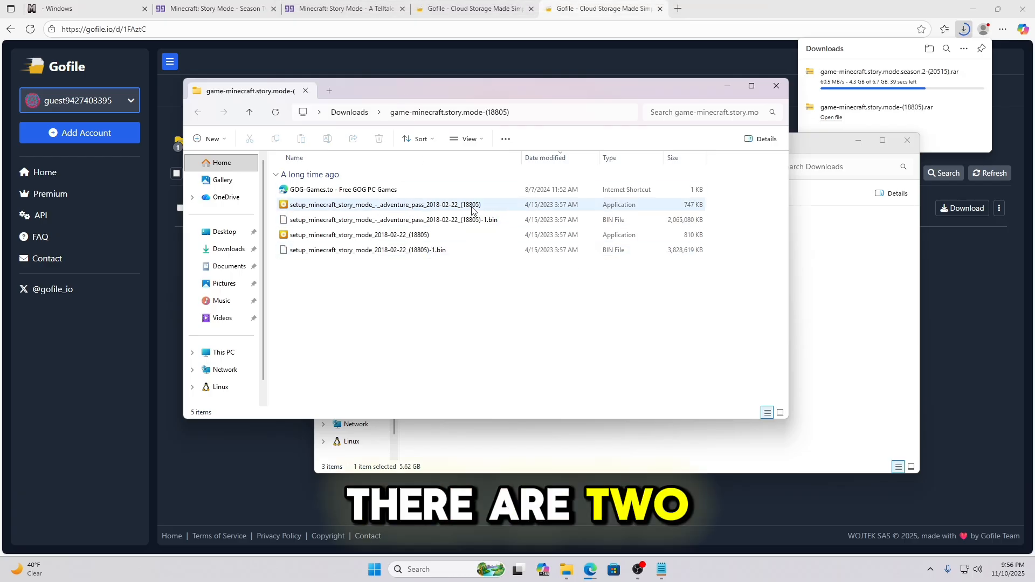
- Inspect the Story Mode and Adventure Pass setup files, trying large icons then returning to details
left_click(359, 234)
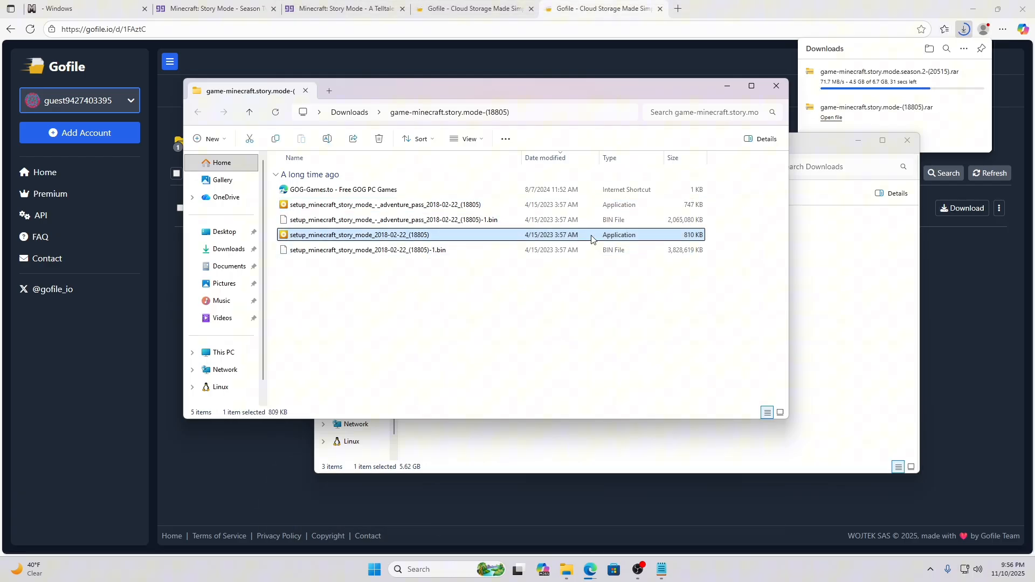
left_click(385, 204)
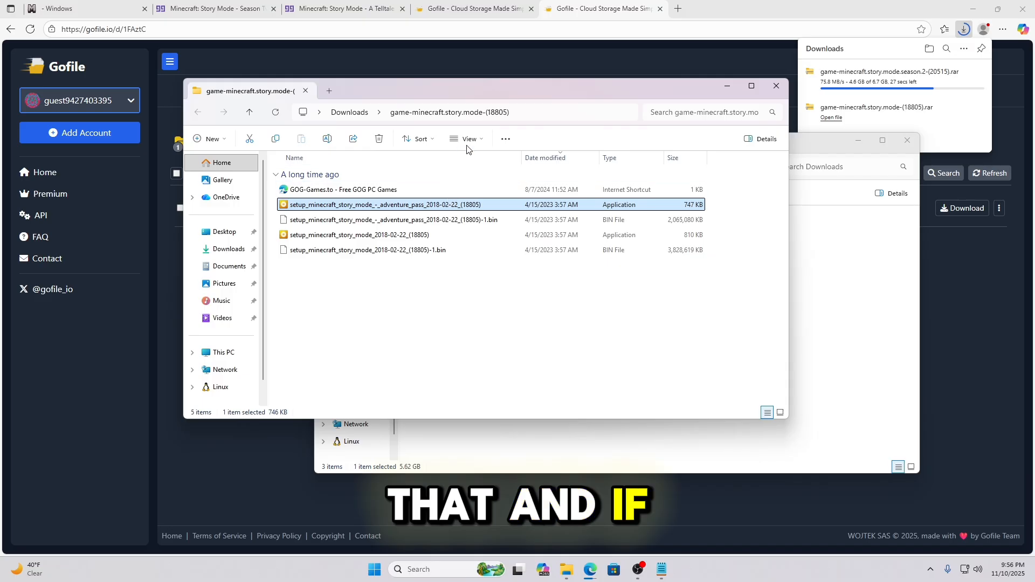
left_click(469, 139)
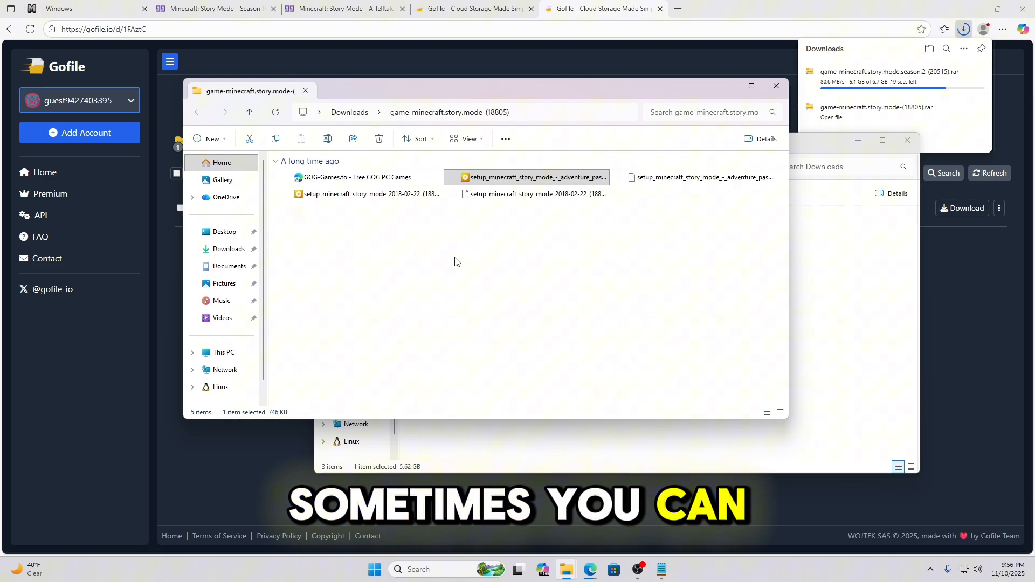
left_click(469, 139)
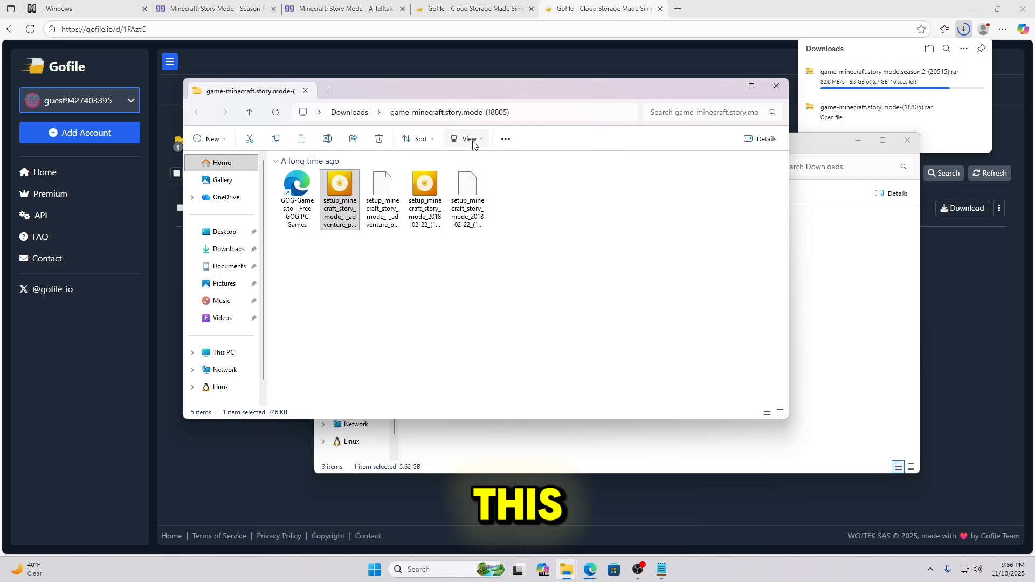
left_click(767, 412)
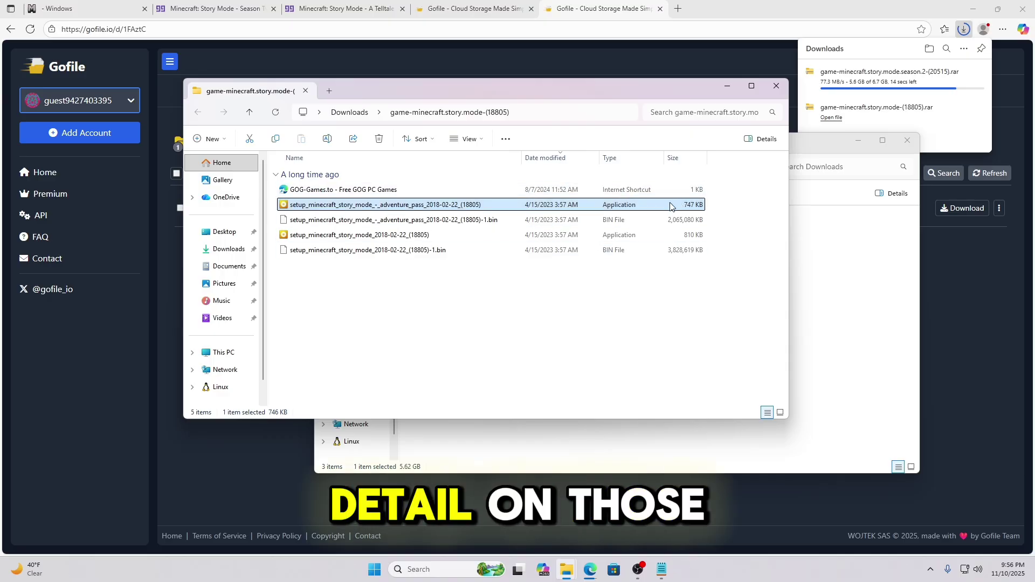
mouse_move(395, 256)
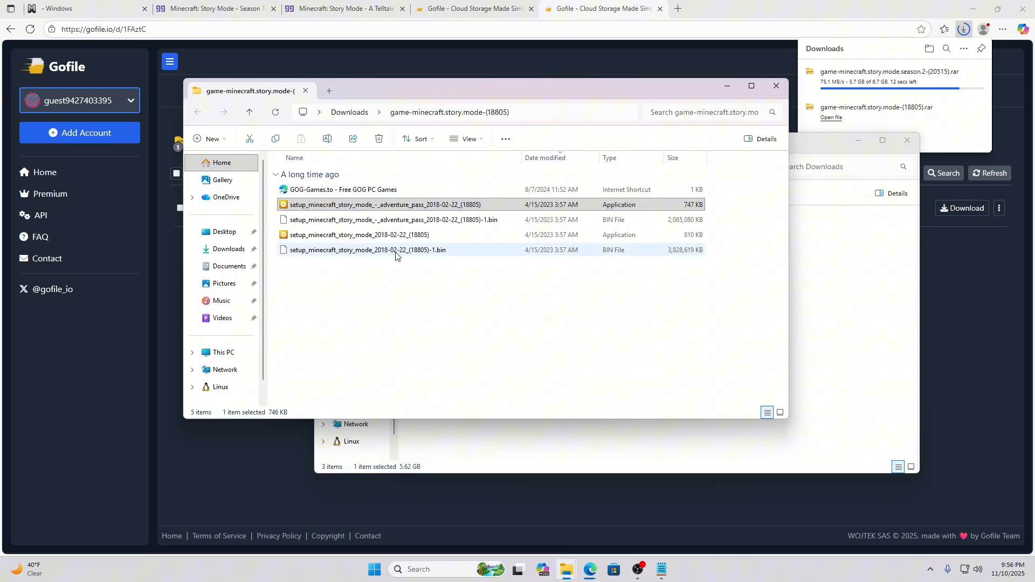
left_click(358, 234)
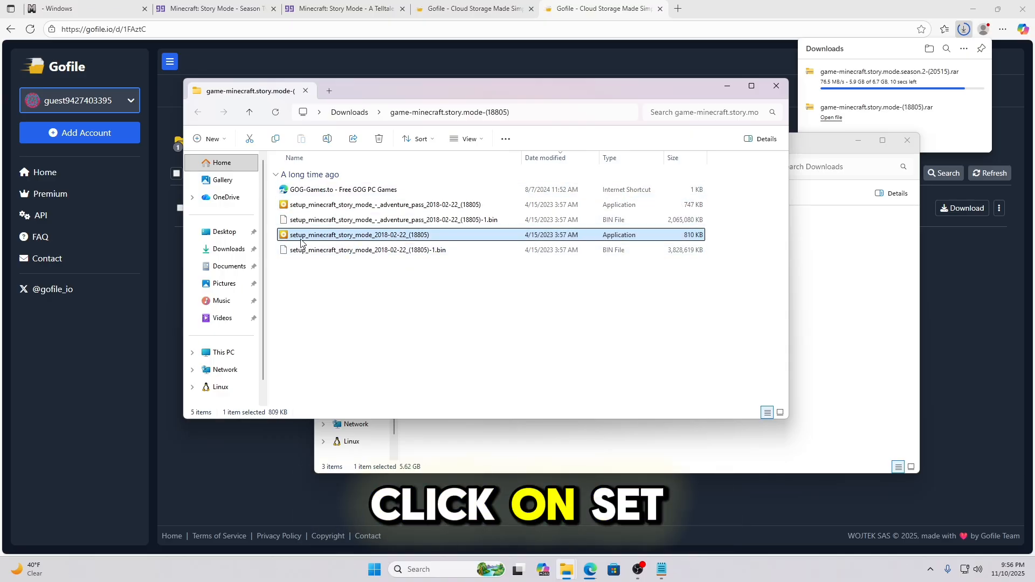
mouse_move(396, 242)
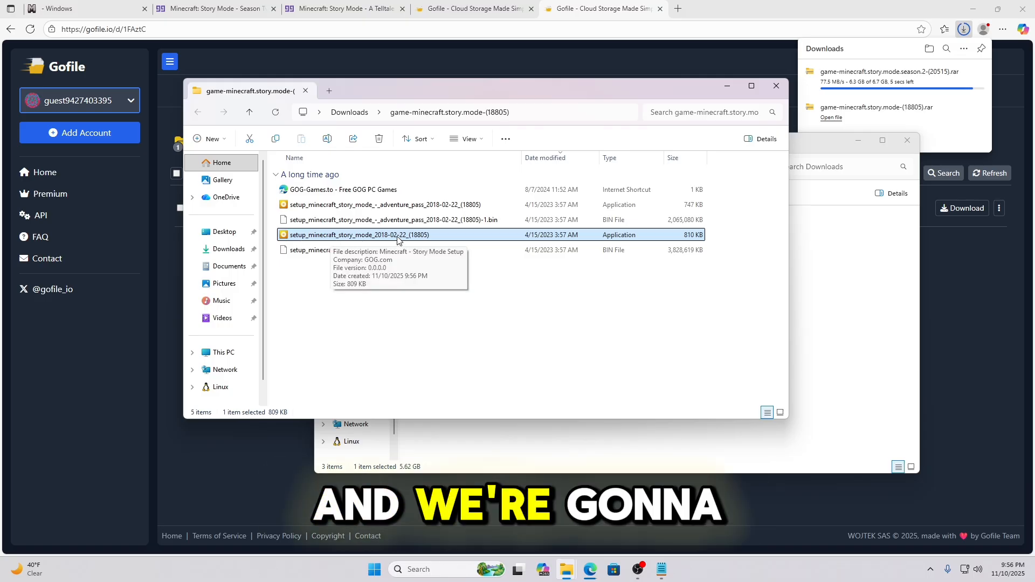
- Run setup_minecraft_story_mode_2018-02-22_(18805) as administrator with English as the language
right_click(358, 234)
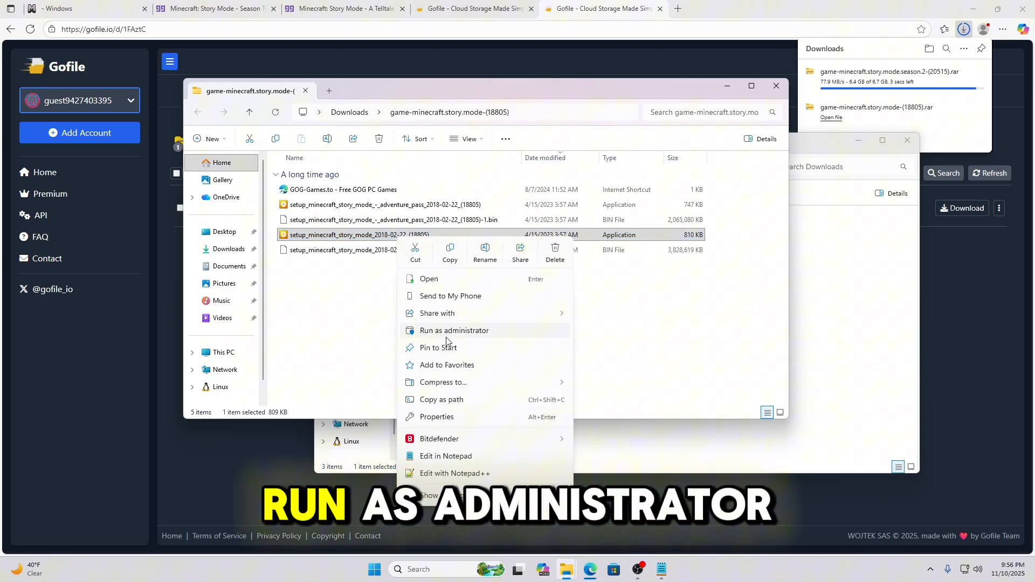
left_click(453, 330)
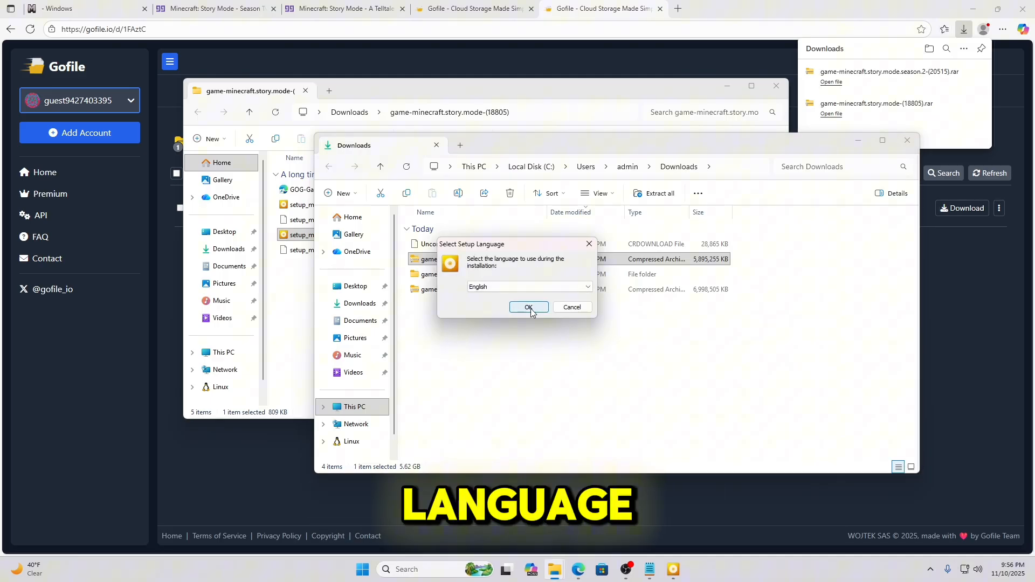
left_click(528, 307)
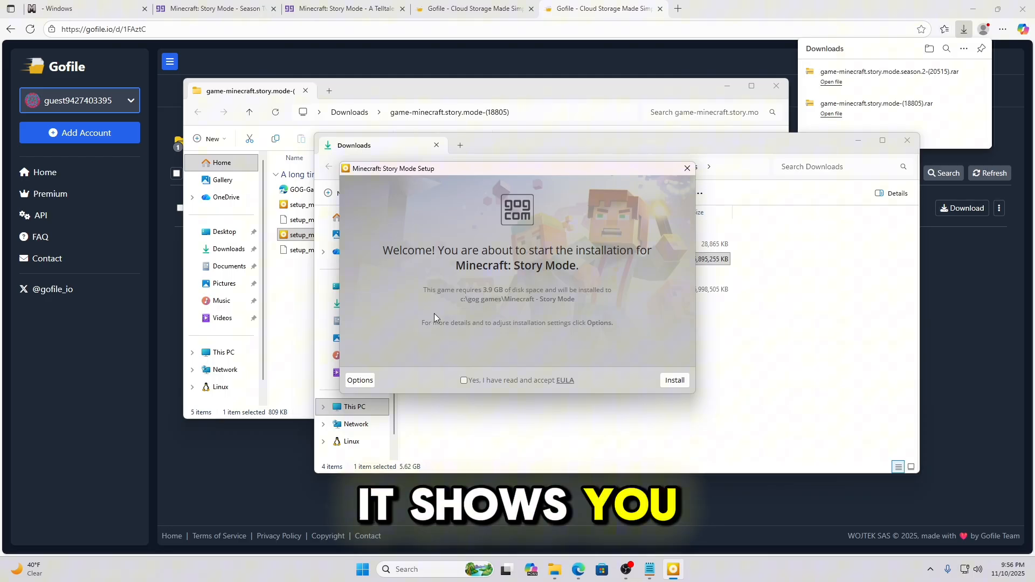
mouse_move(472, 310)
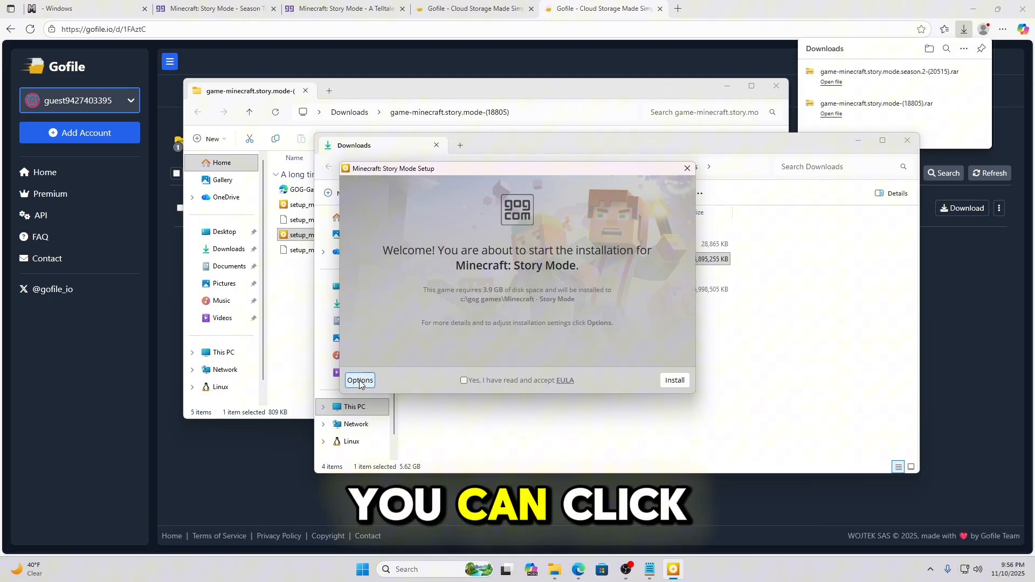
- Review the options, accept the EULA and install to c:\gog games\Minecraft - Story Mode
left_click(359, 379)
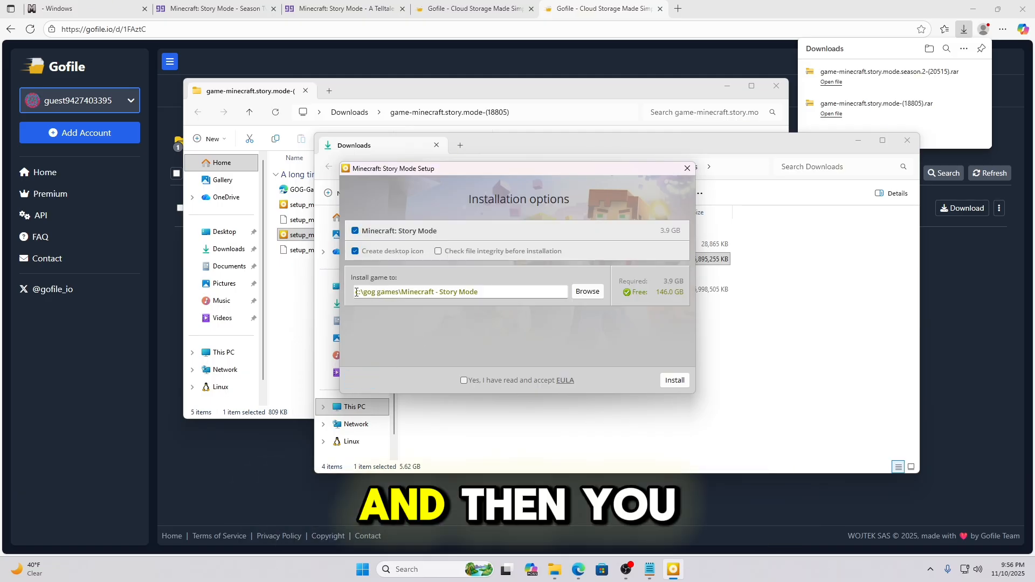
left_click(474, 292)
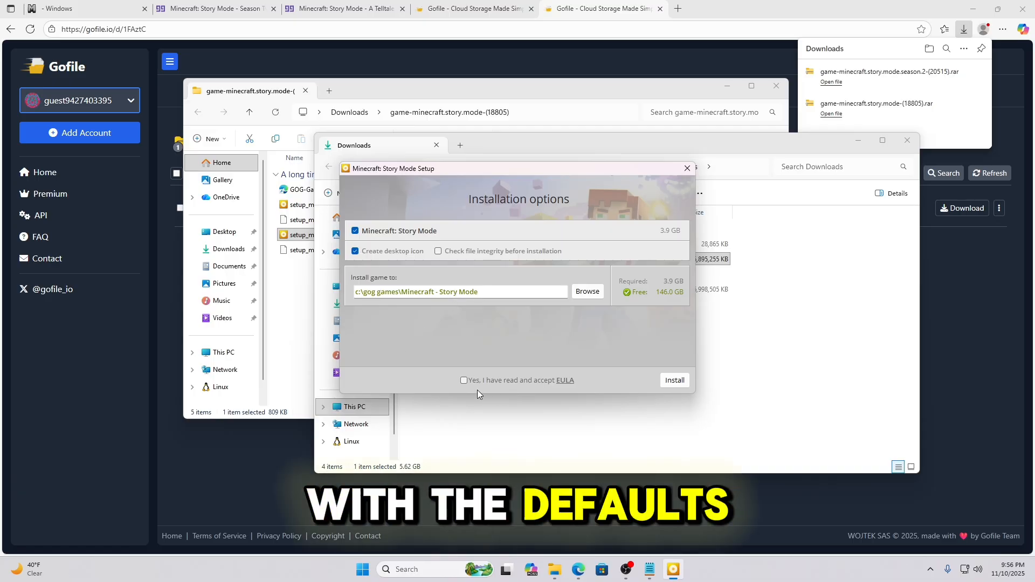
left_click(464, 379)
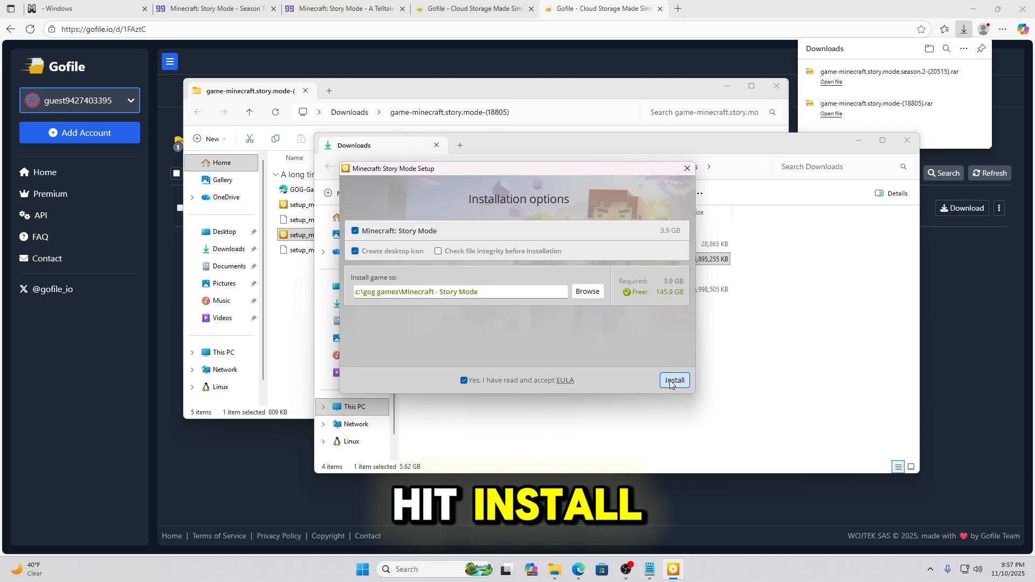
left_click(674, 381)
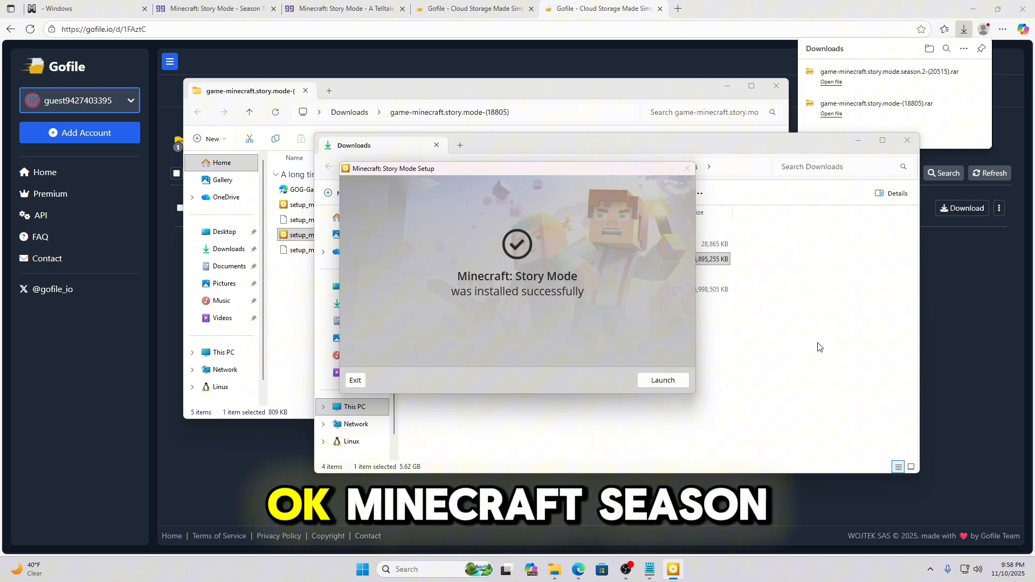
mouse_move(571, 325)
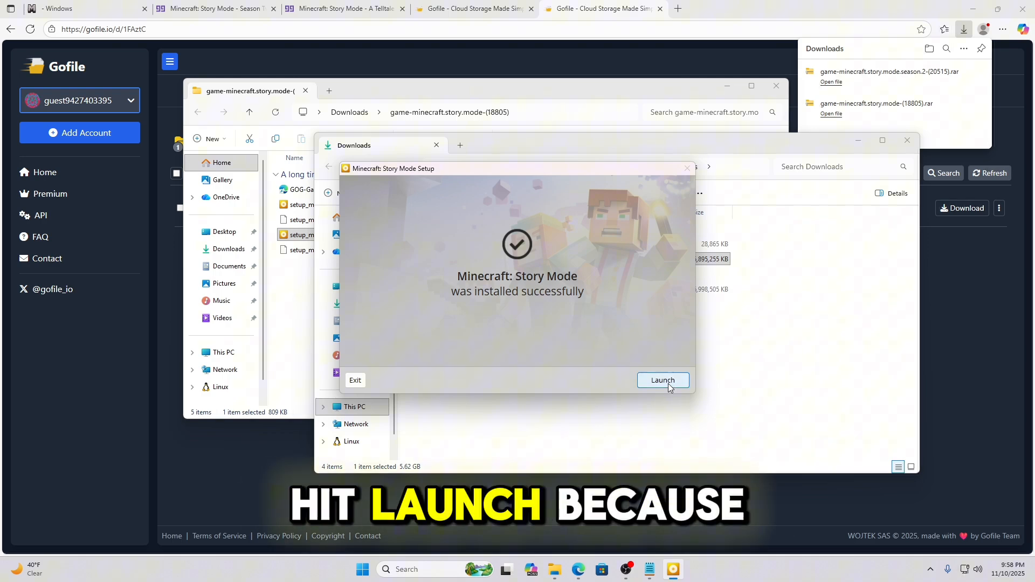
mouse_move(361, 388)
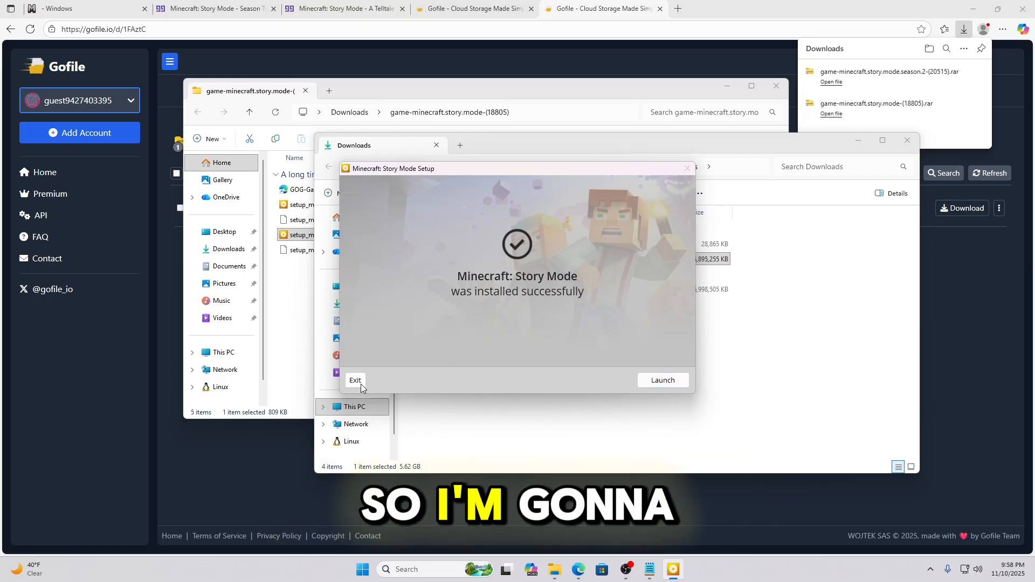
- Exit the finished Story Mode installer and close the Downloads window
left_click(354, 380)
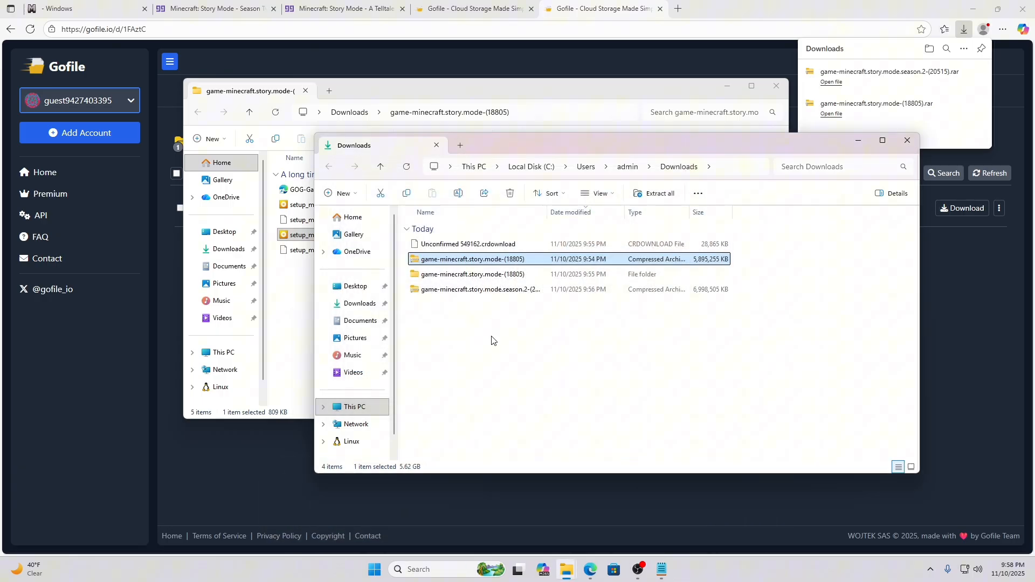
mouse_move(907, 140)
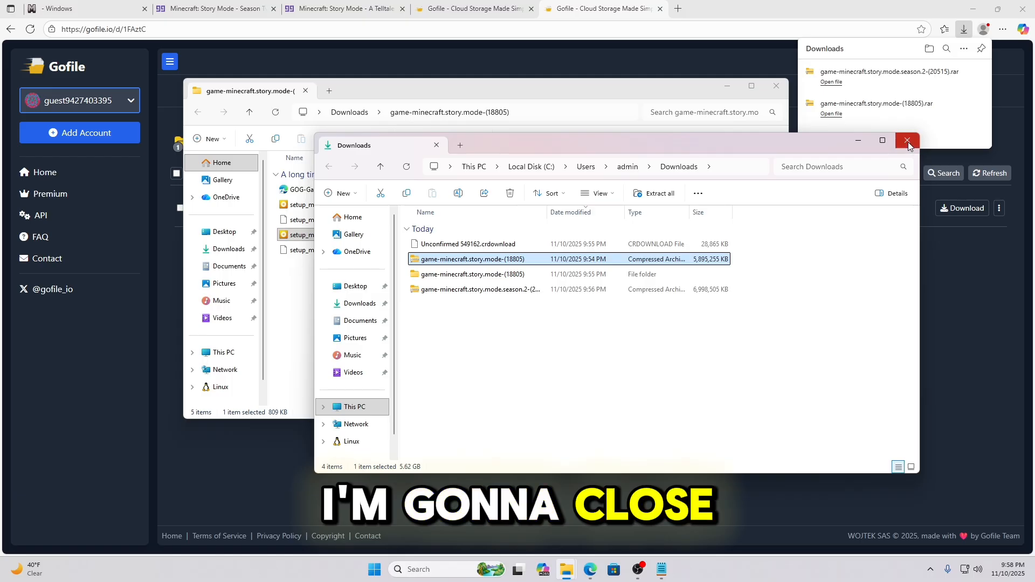
left_click(907, 140)
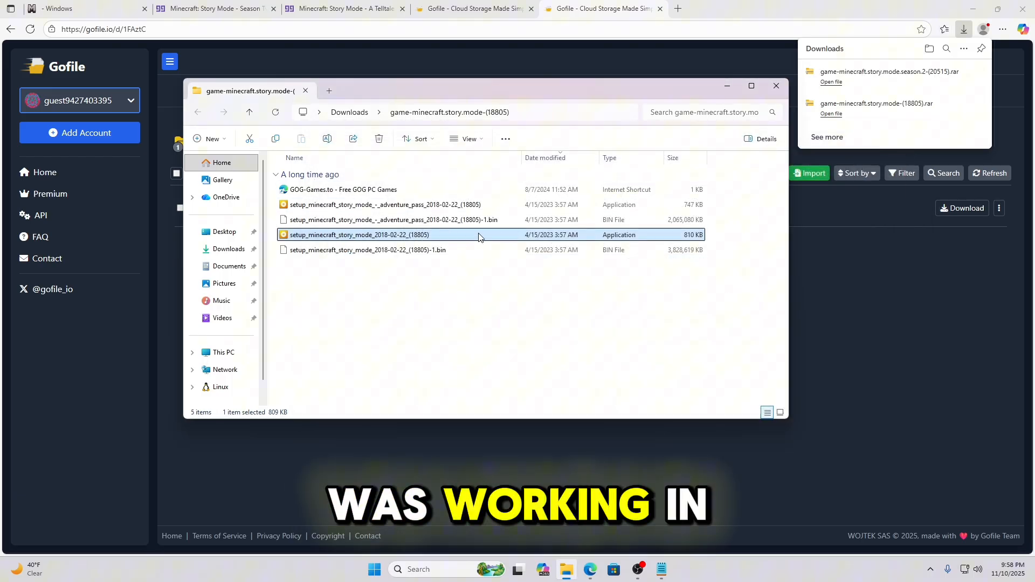
- Run the adventure_pass setup as administrator with English as the setup language
left_click(385, 204)
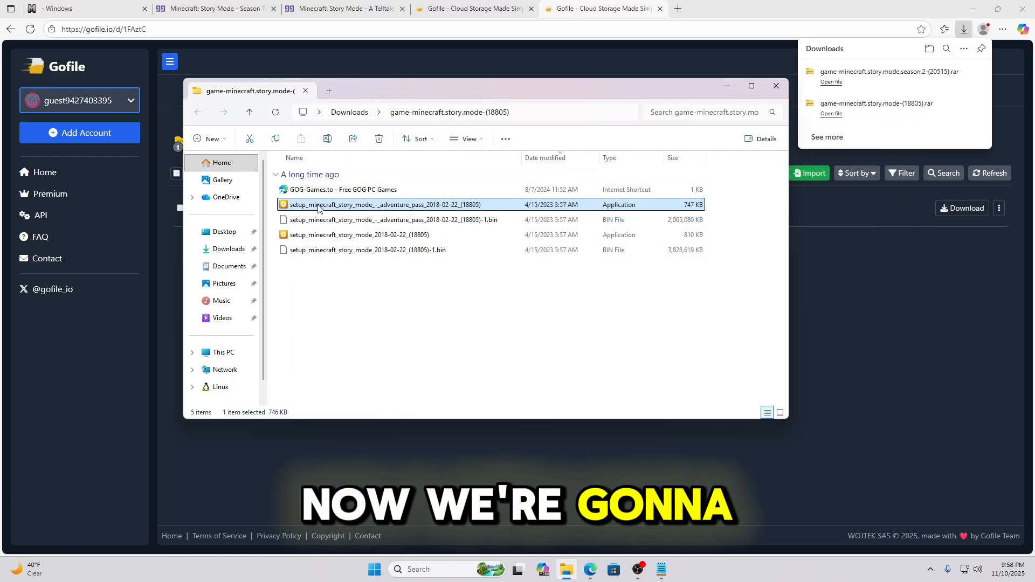
mouse_move(402, 210)
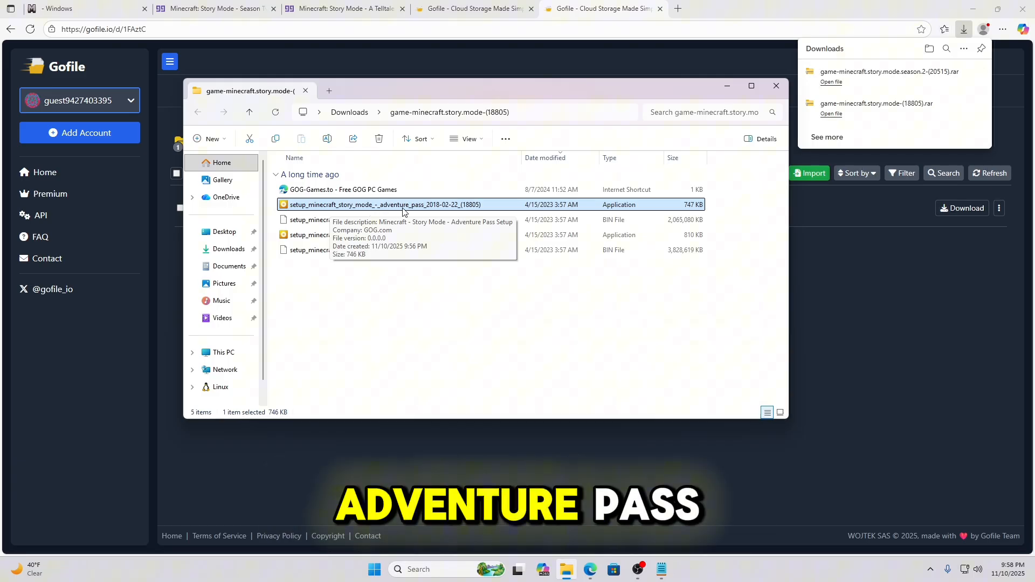
right_click(383, 204)
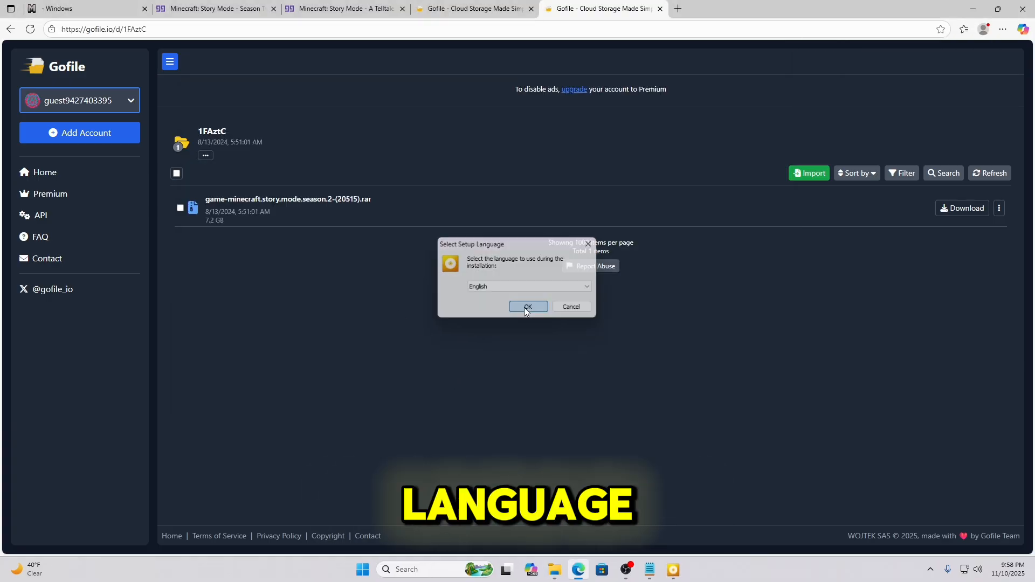
left_click(529, 306)
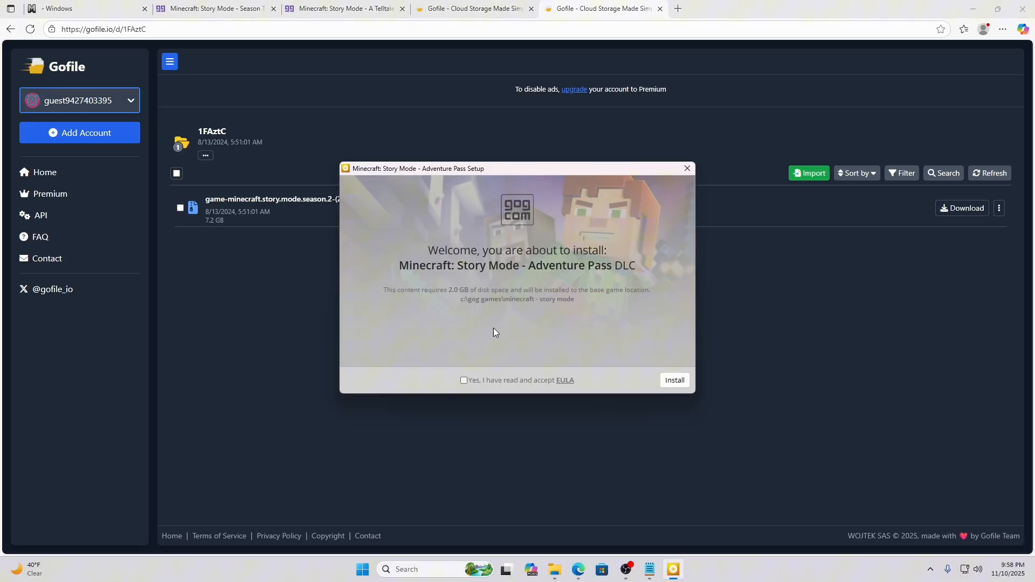
- Accept the DLC's EULA and start installing the Adventure Pass
left_click(464, 379)
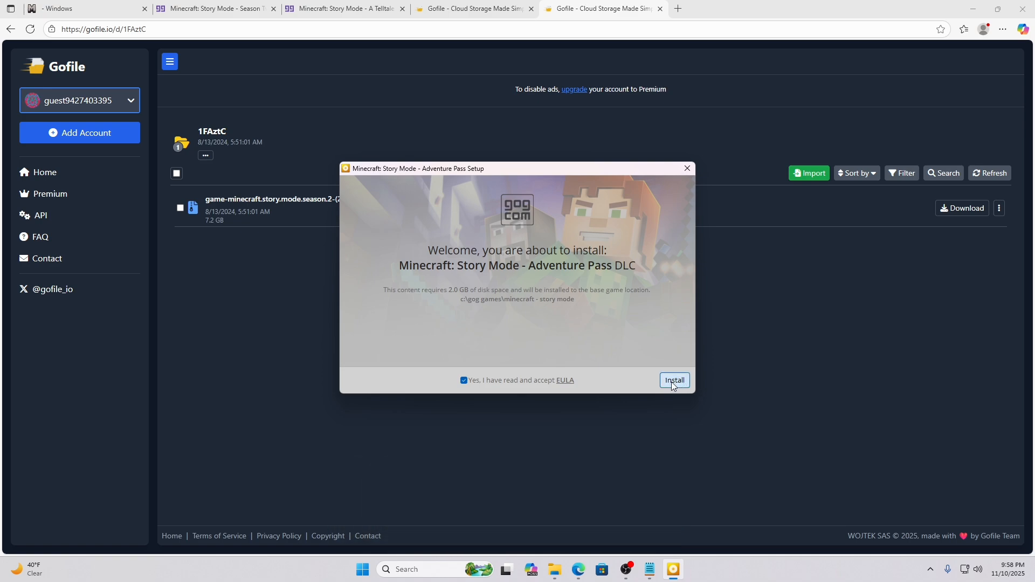
left_click(674, 379)
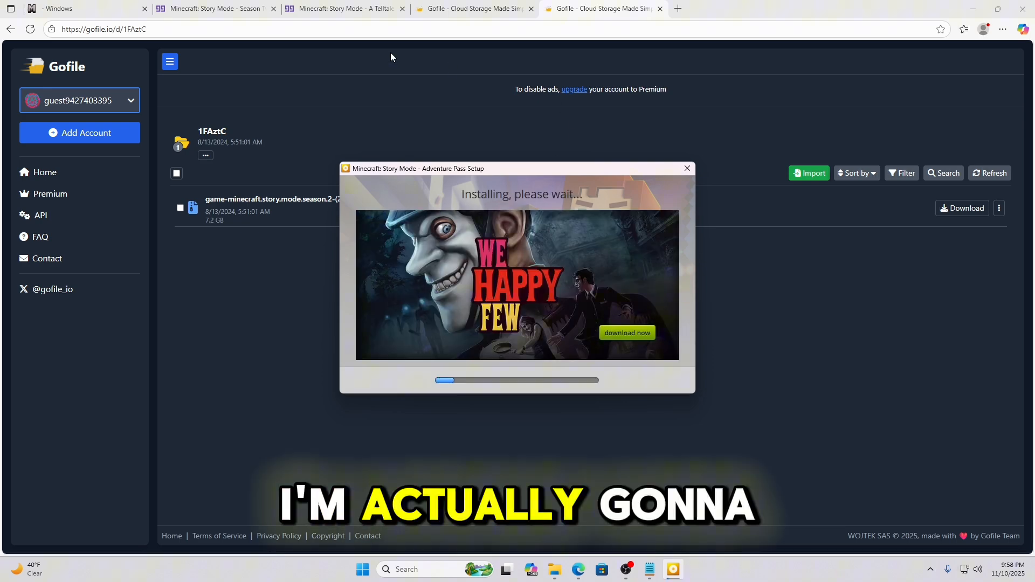
left_click(659, 9)
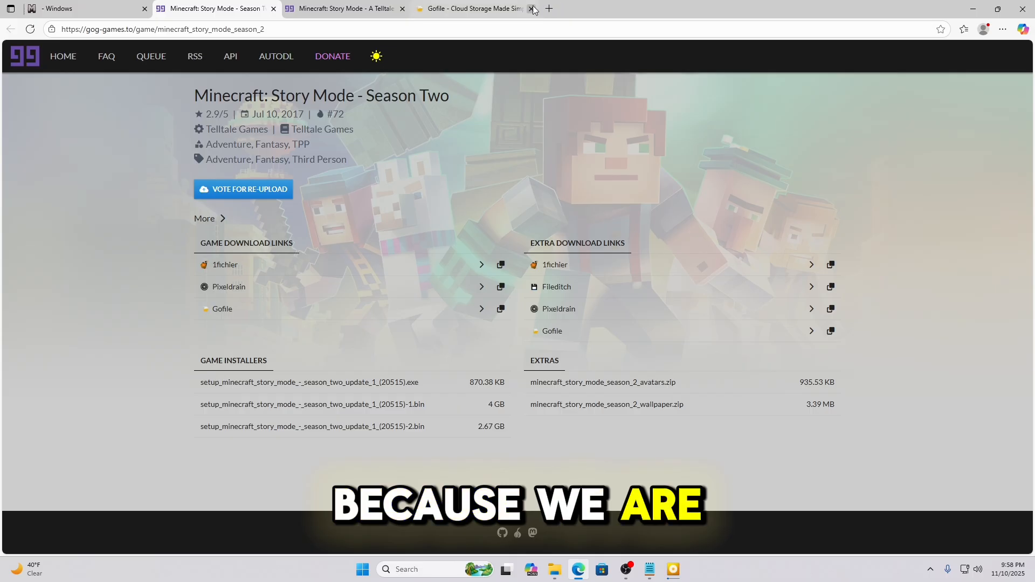
left_click(532, 8)
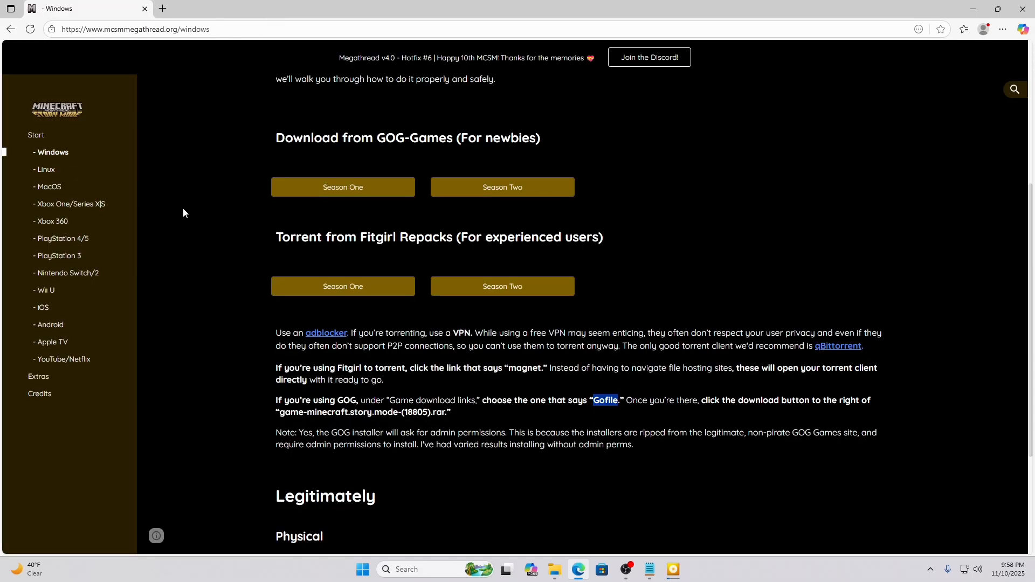
left_click(38, 394)
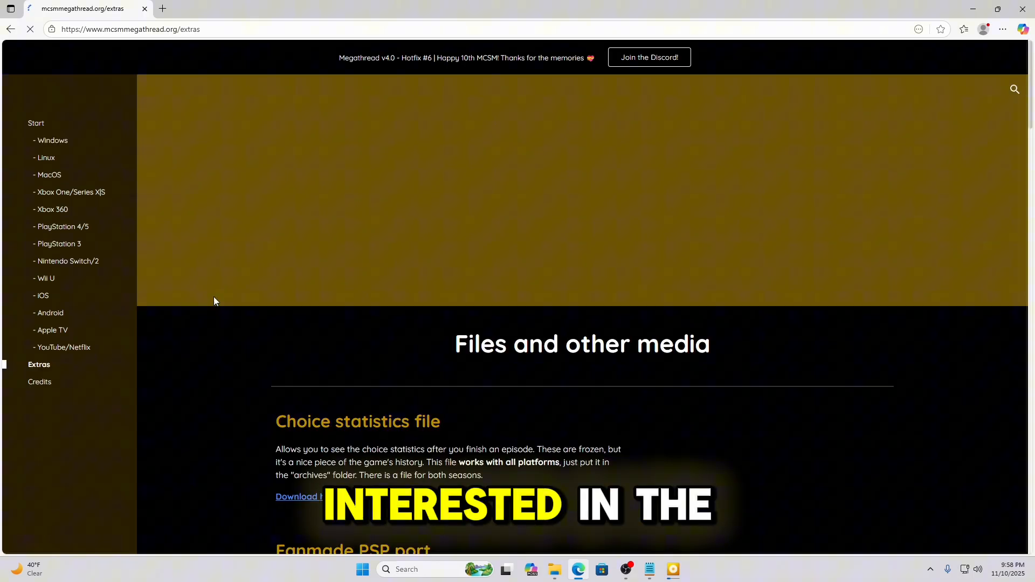
scroll("down", 3)
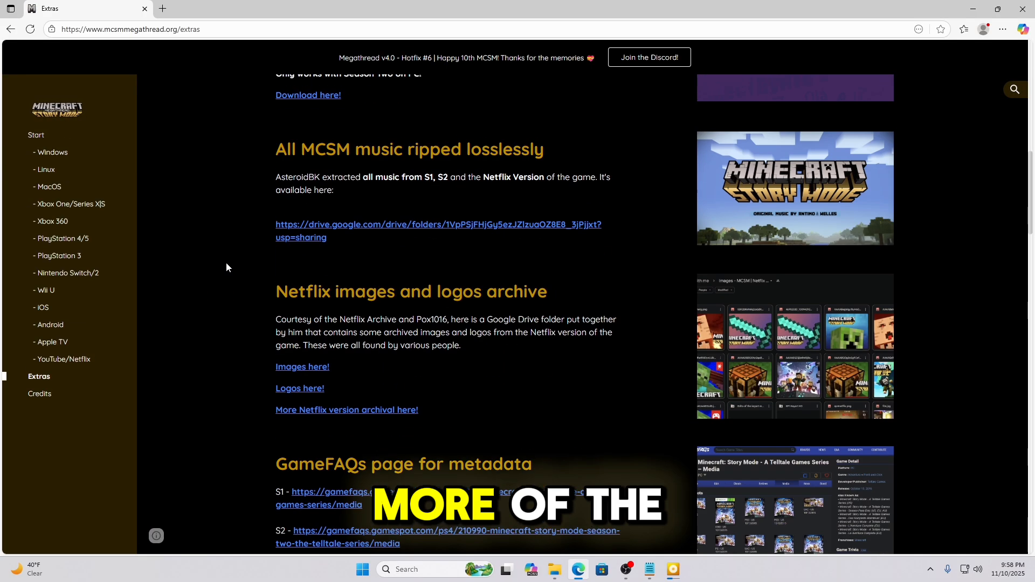
scroll("down", 3)
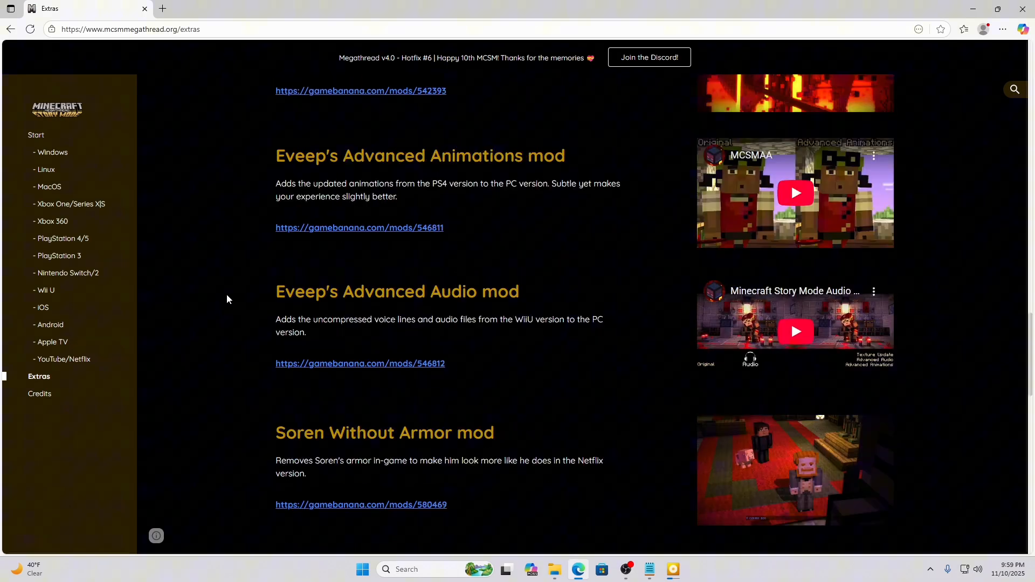
scroll("down", 3)
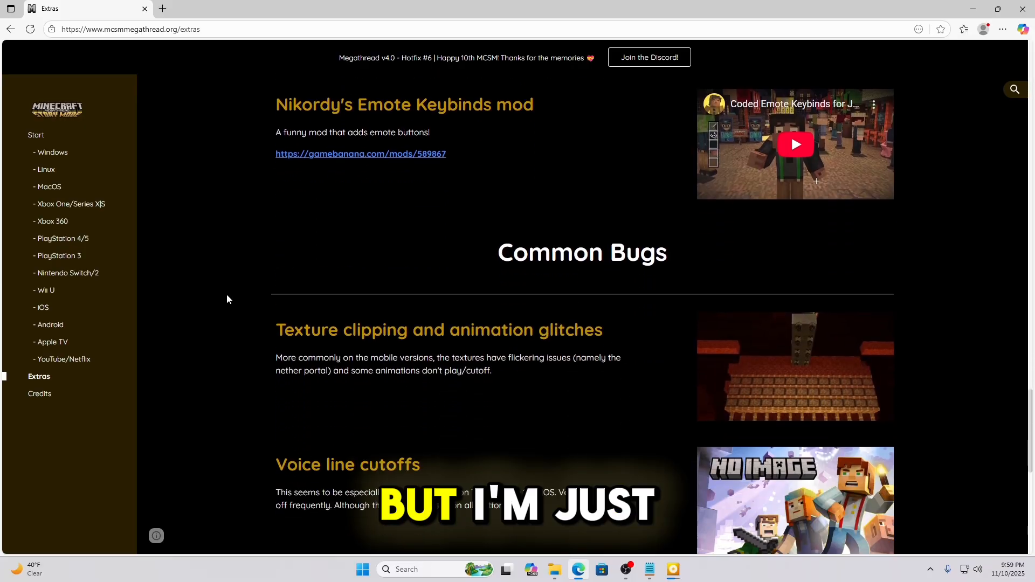
scroll("down", 3)
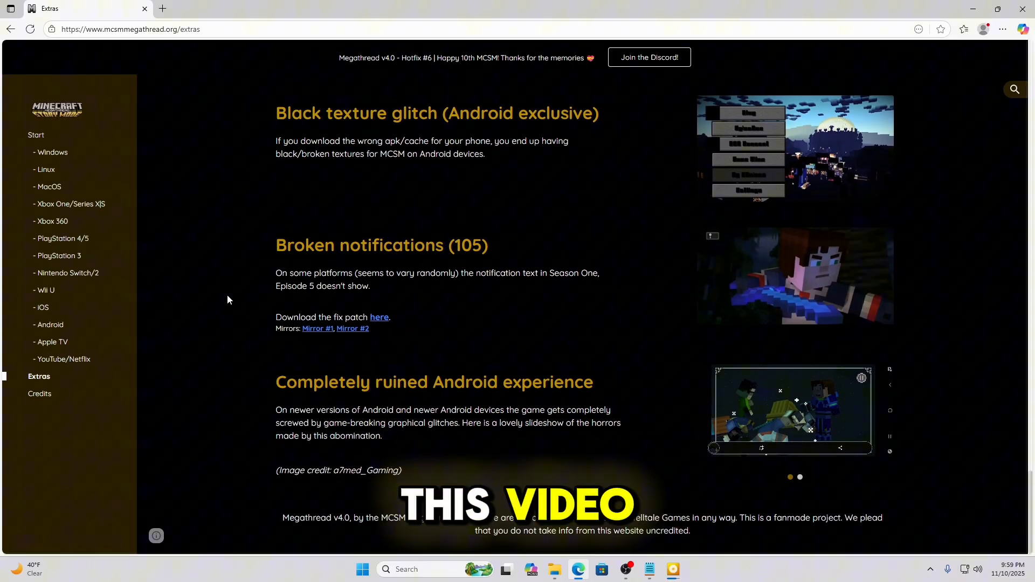
scroll("up", 3)
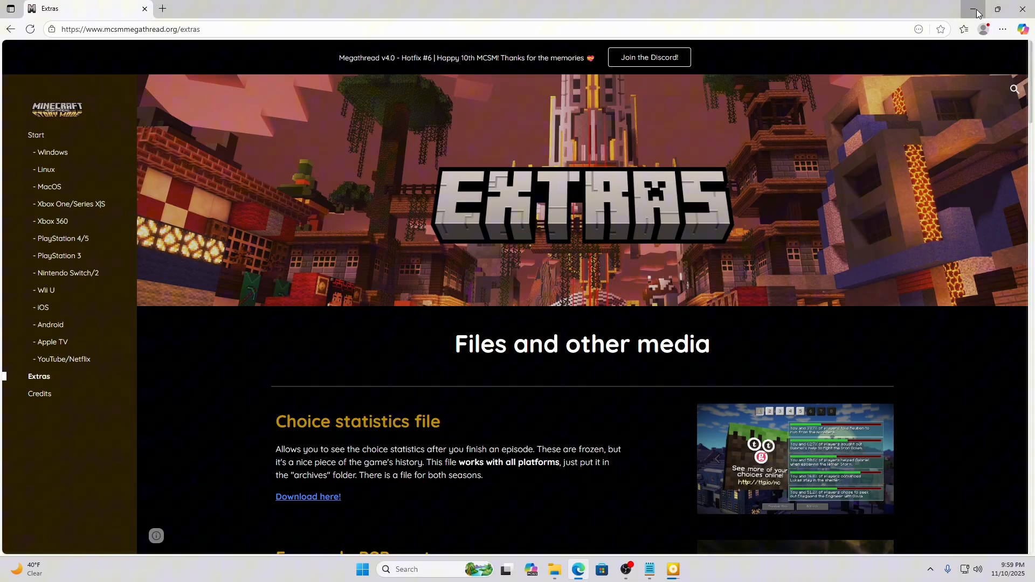
- Minimize the browser and exit the Adventure Pass setup after its successful install
left_click(977, 12)
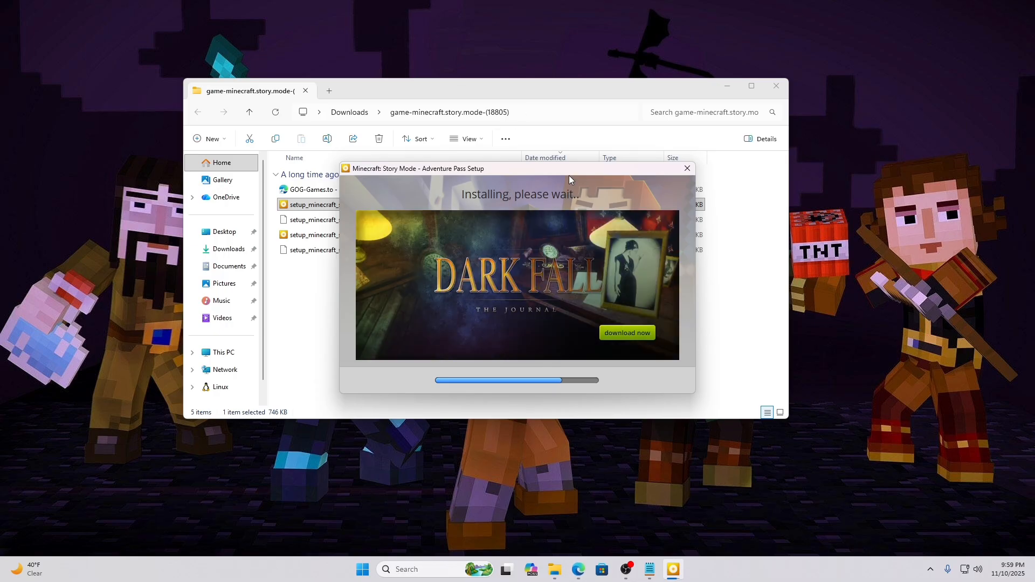
mouse_move(544, 201)
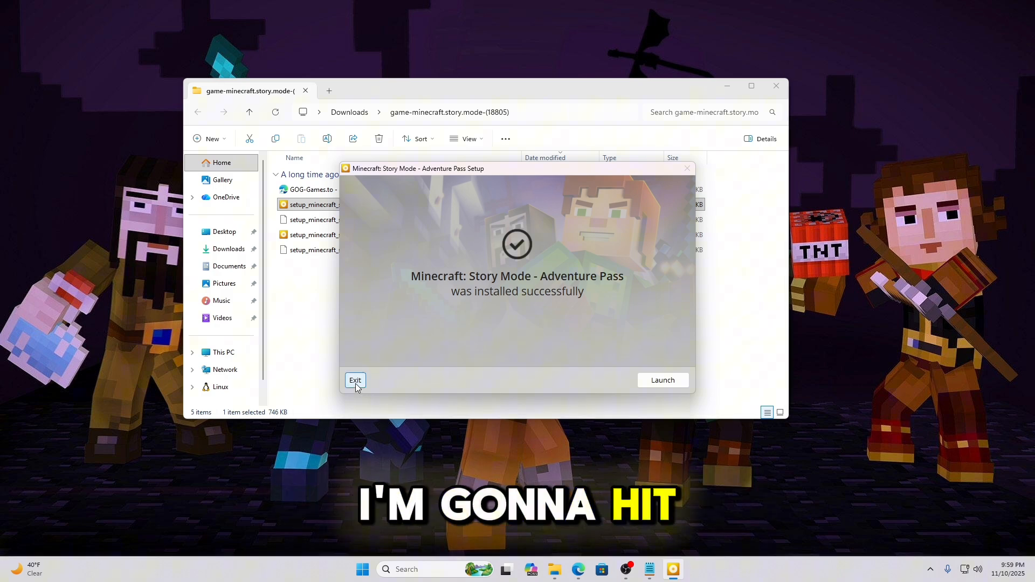
left_click(354, 380)
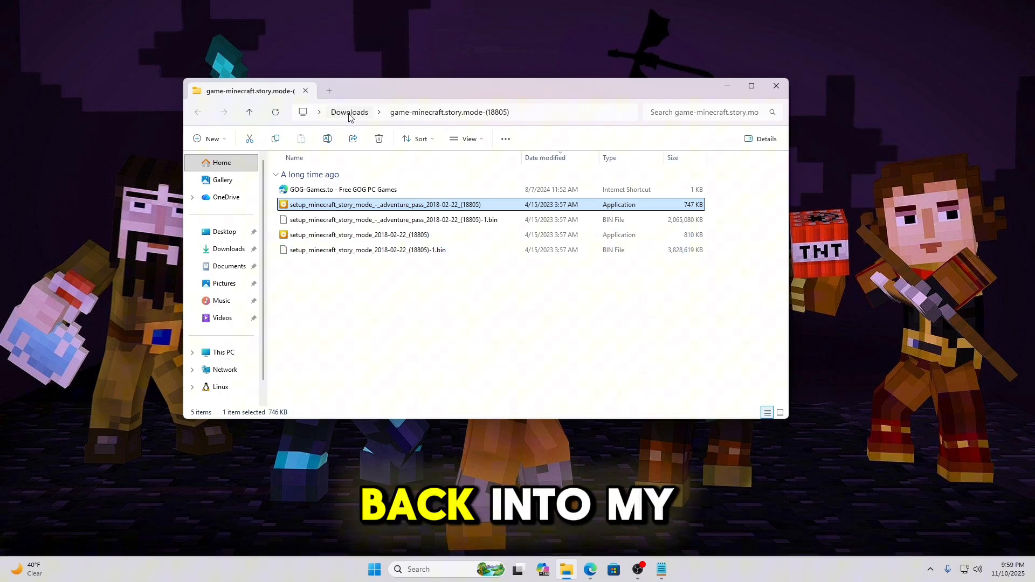
- Extract the season.2 zip in Downloads into its default folder
left_click(349, 111)
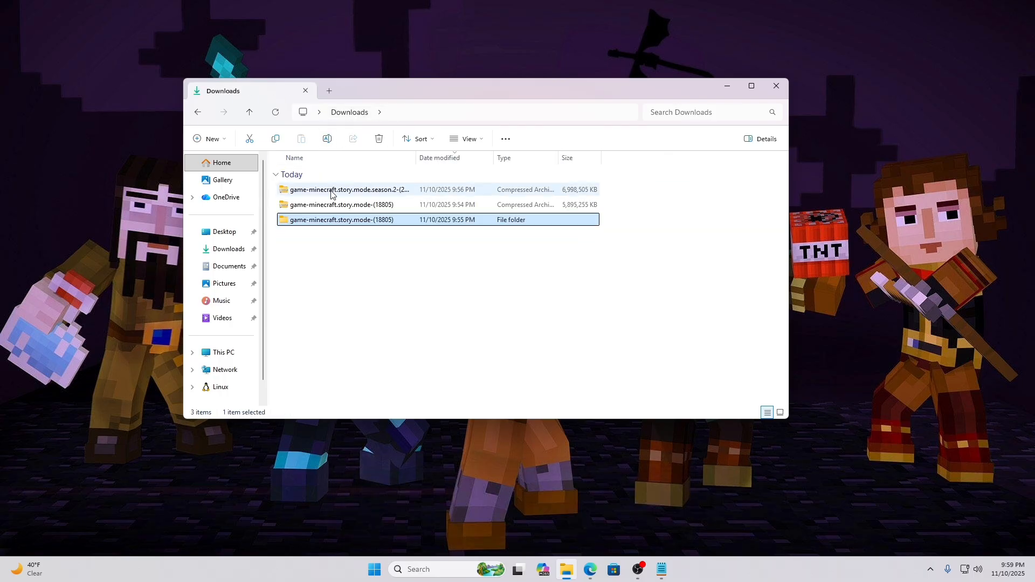
left_click_drag(411, 157, 454, 158)
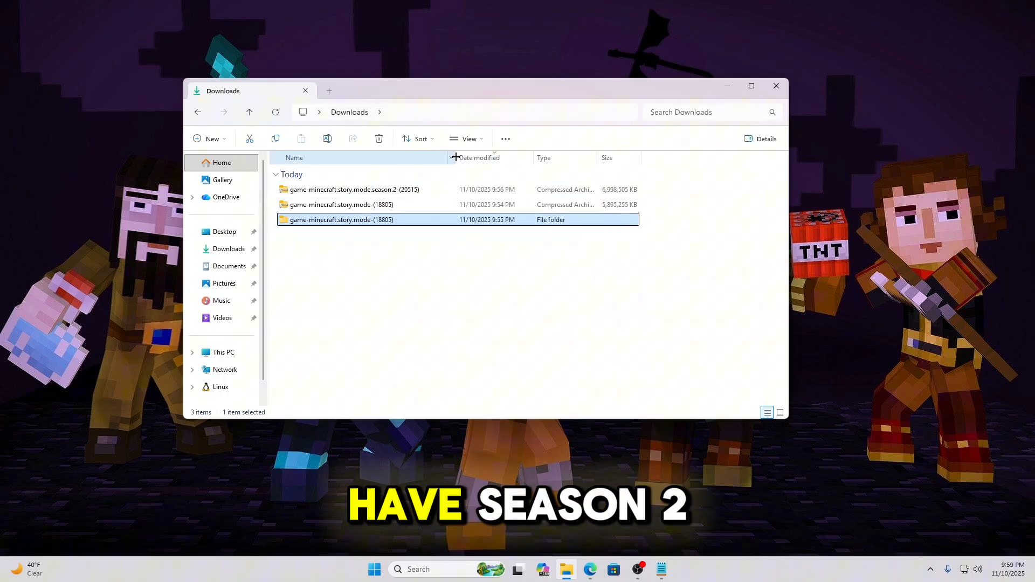
left_click(355, 189)
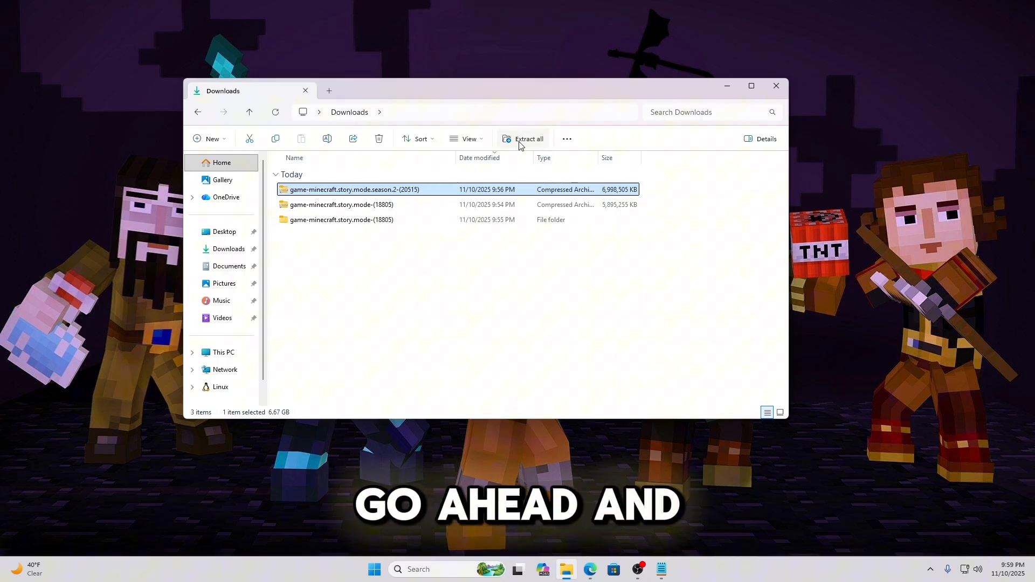
left_click(529, 139)
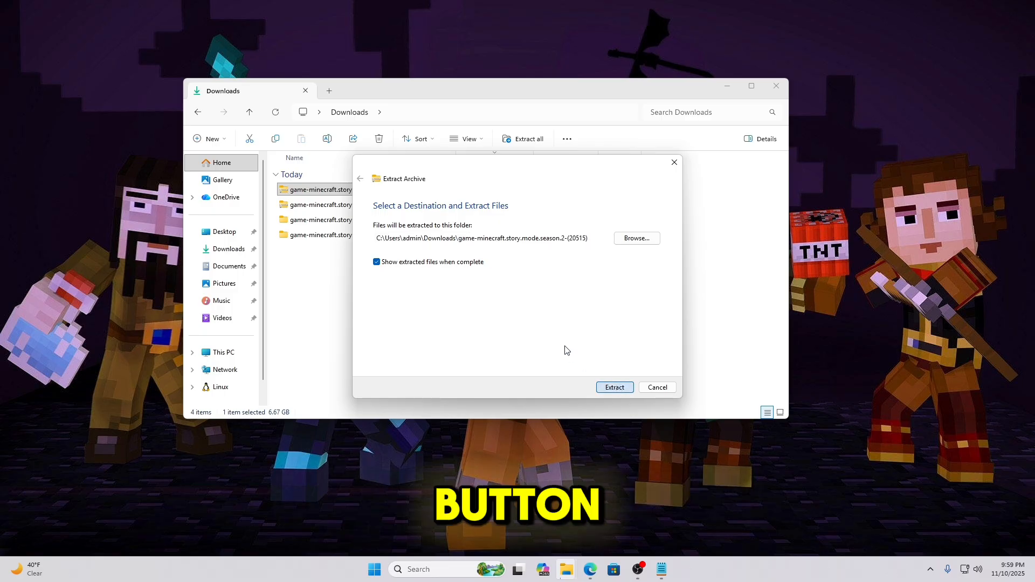
left_click(613, 387)
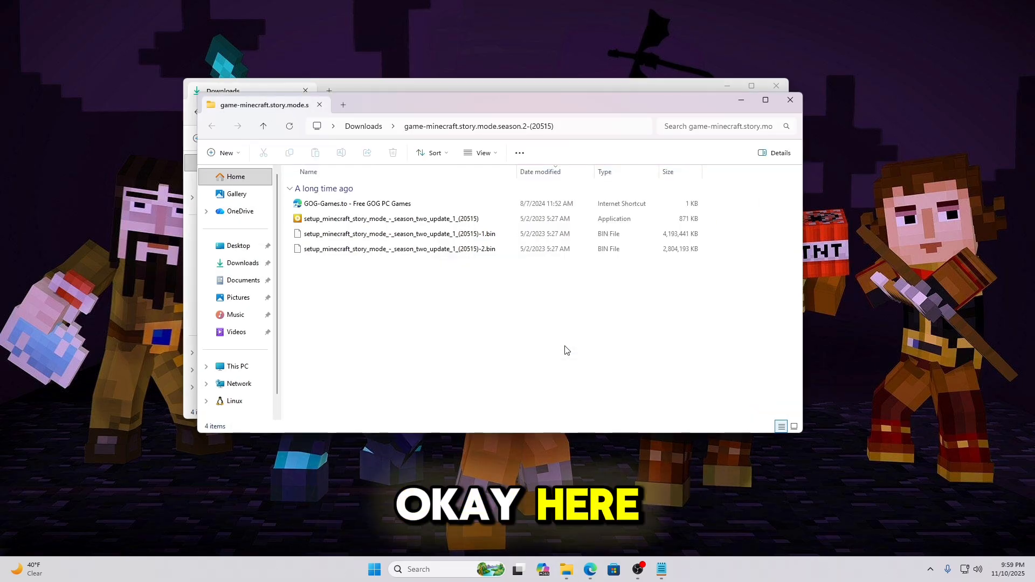
- Launch the season_two setup in English and review its install options
left_click(388, 219)
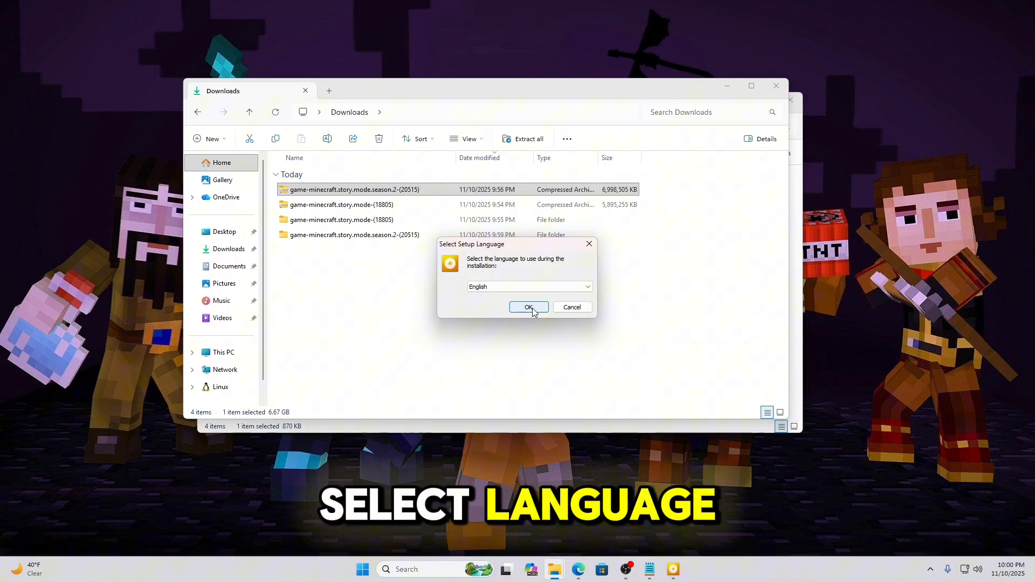
left_click(528, 307)
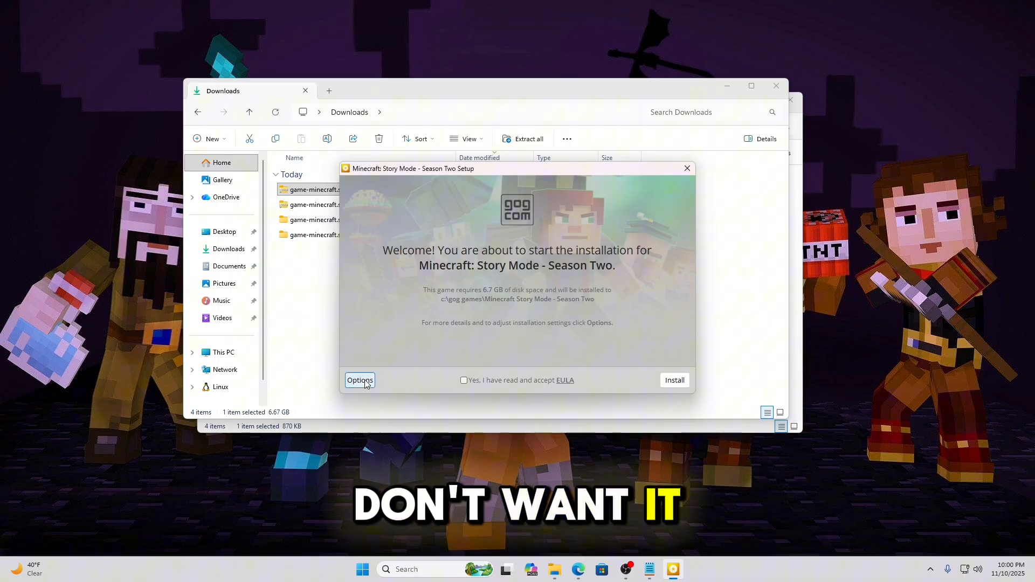
left_click(360, 380)
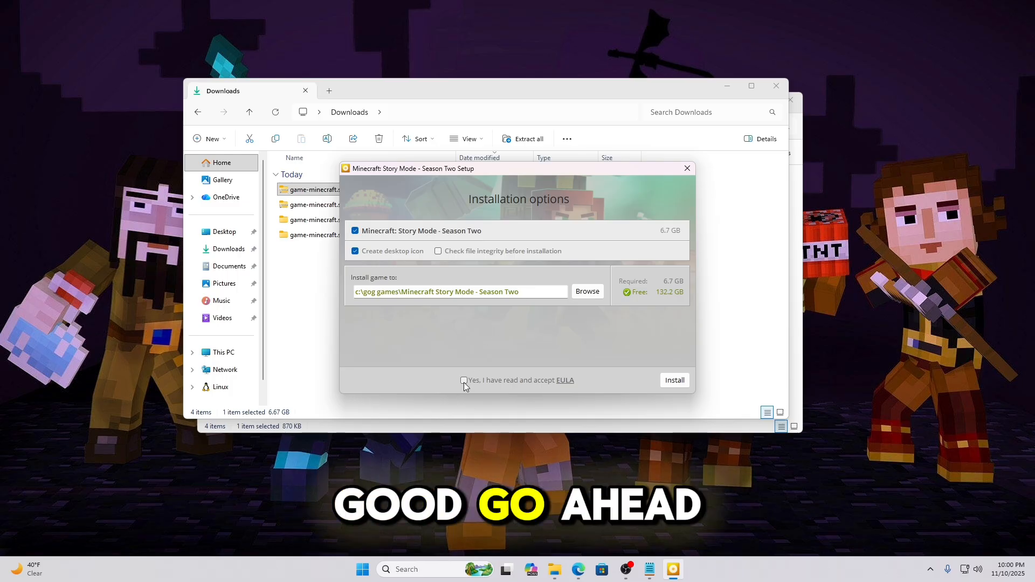
- Accept the EULA, install Season Two, and exit the finished setup
left_click(464, 381)
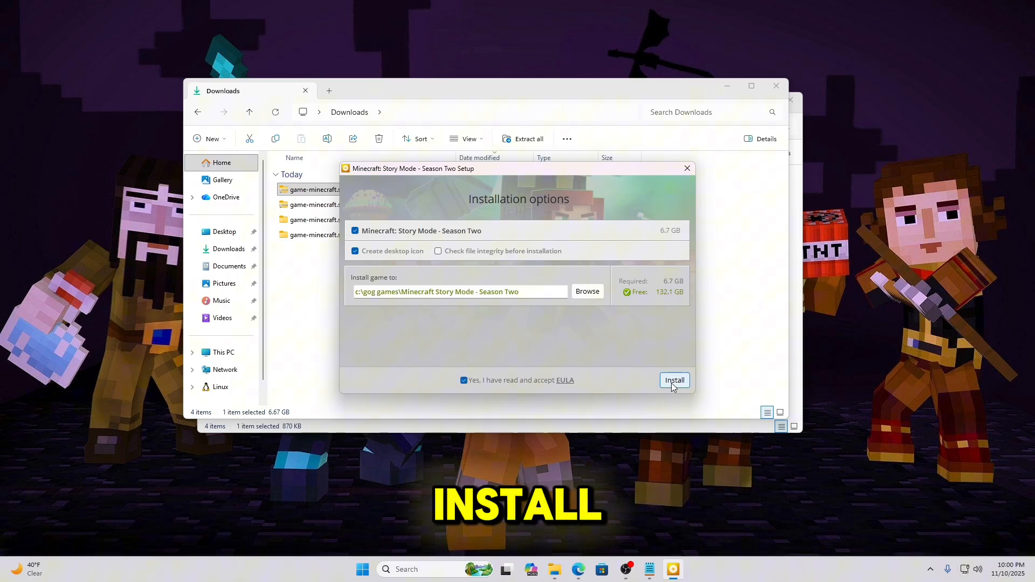
left_click(674, 379)
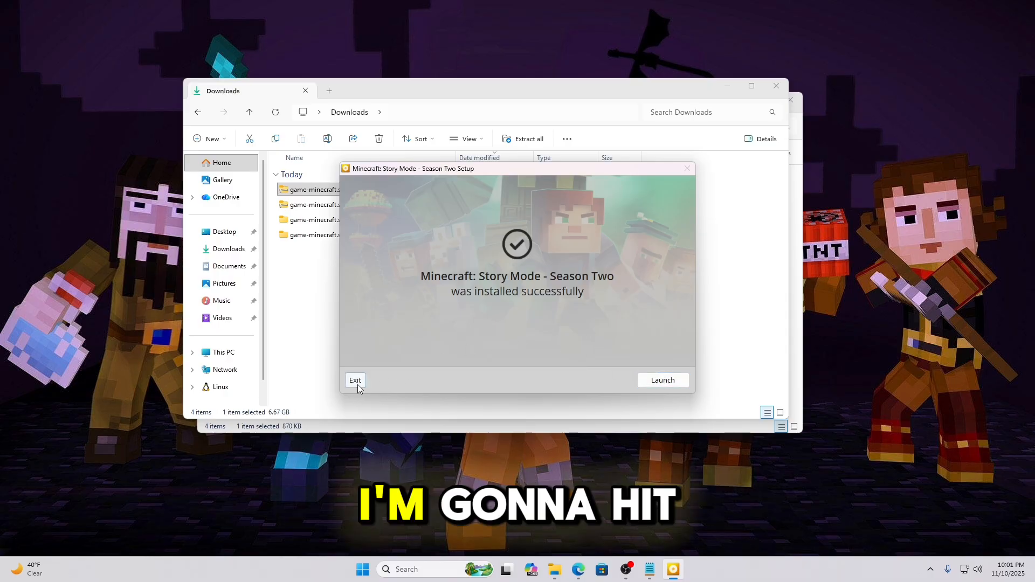
left_click(355, 381)
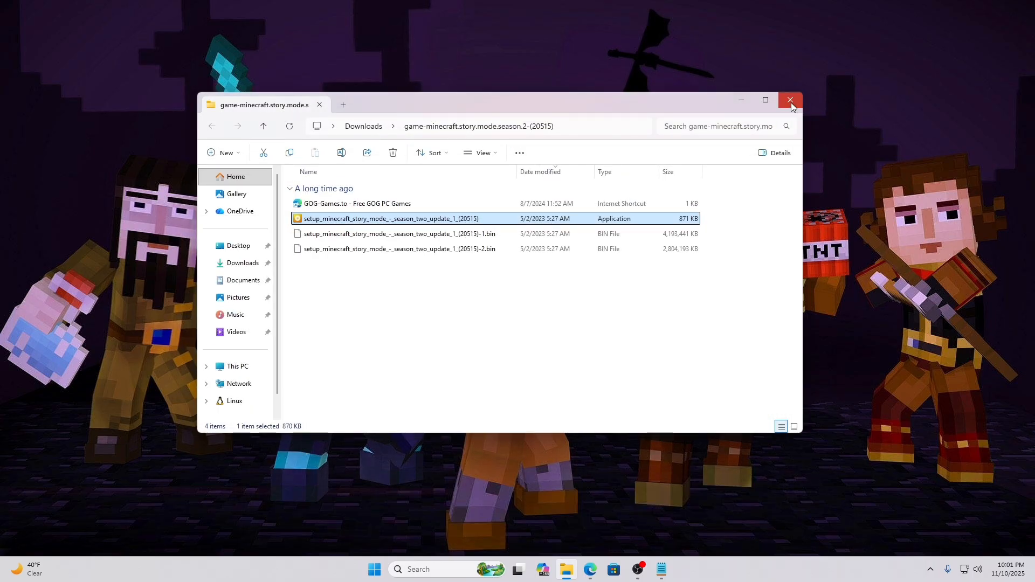
- Close File Explorer and show the Start menu's All apps list
left_click(791, 99)
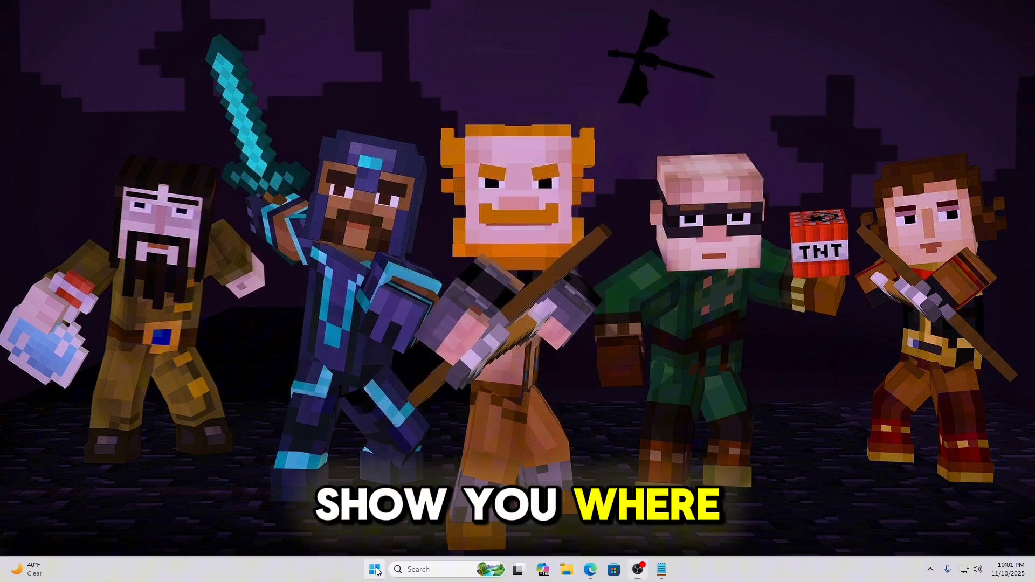
left_click(375, 569)
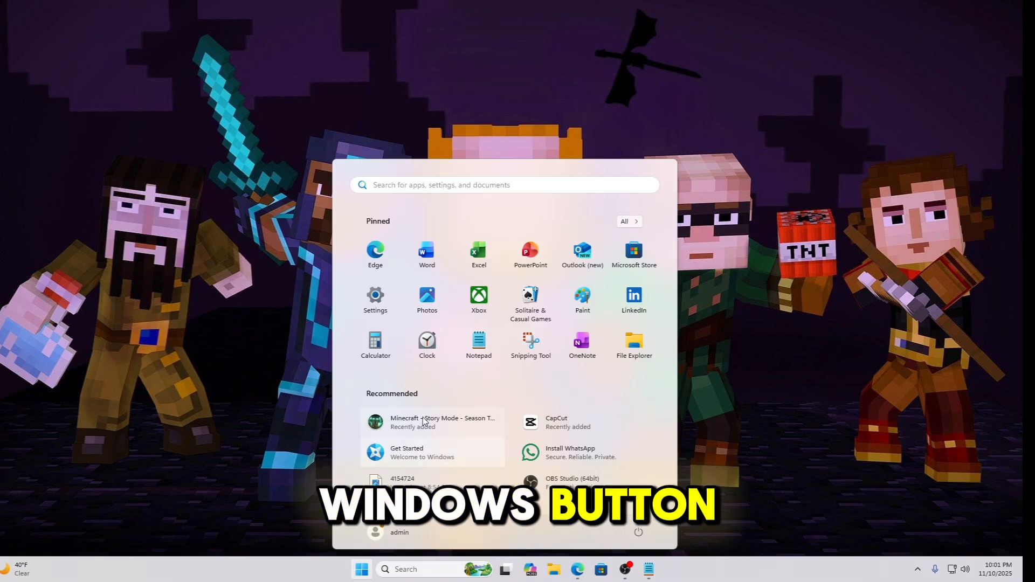
left_click(626, 221)
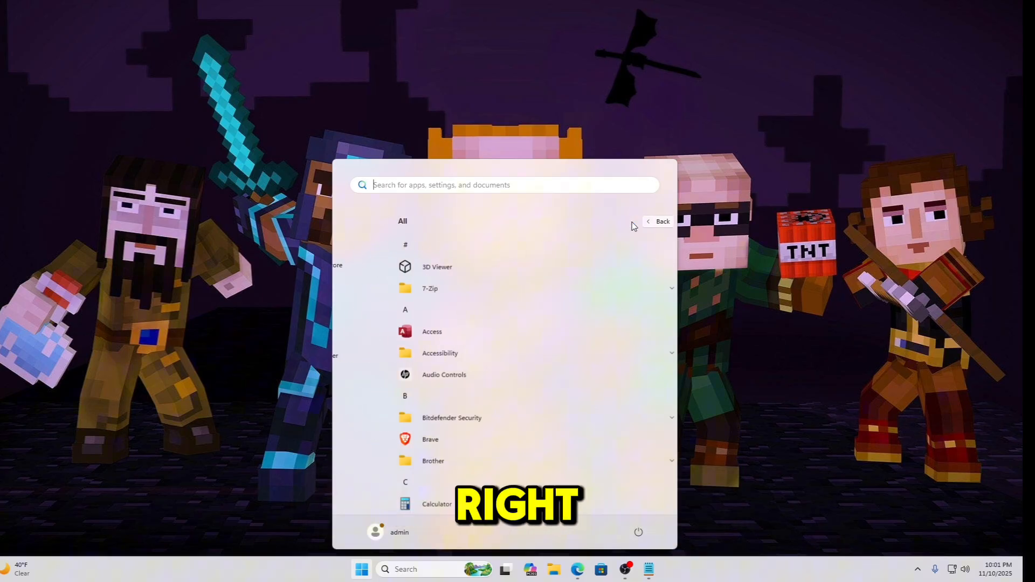
- Scroll to M and expand the Minecraft [GOG.com] shortcut folders
scroll("down", 3)
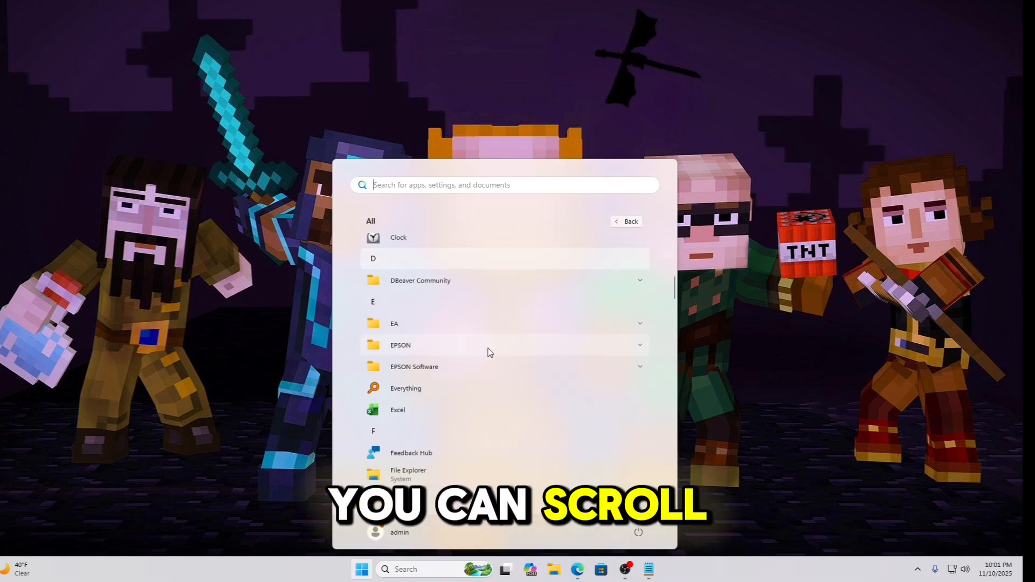
scroll("down", 3)
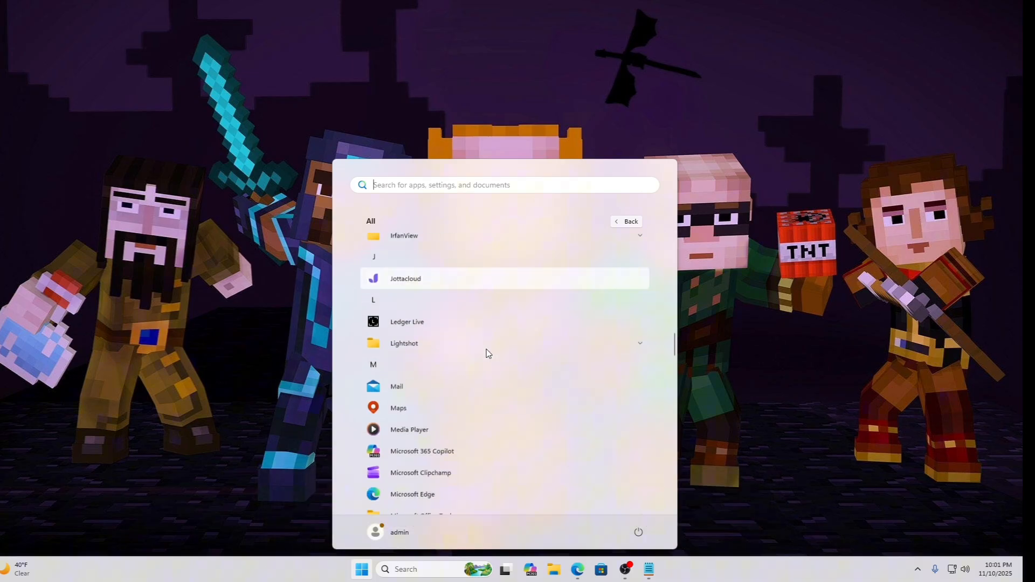
scroll("down", 3)
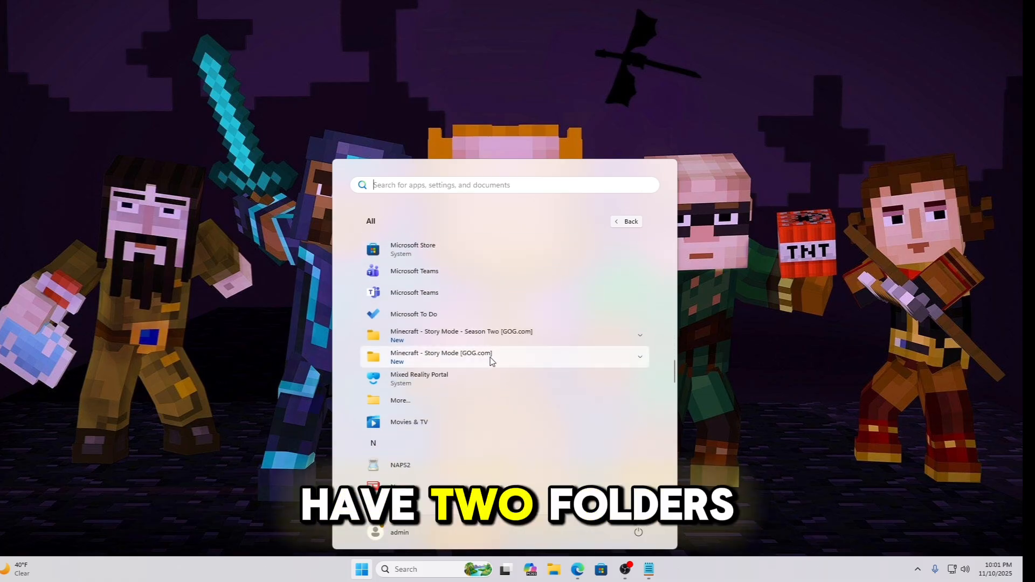
left_click(637, 336)
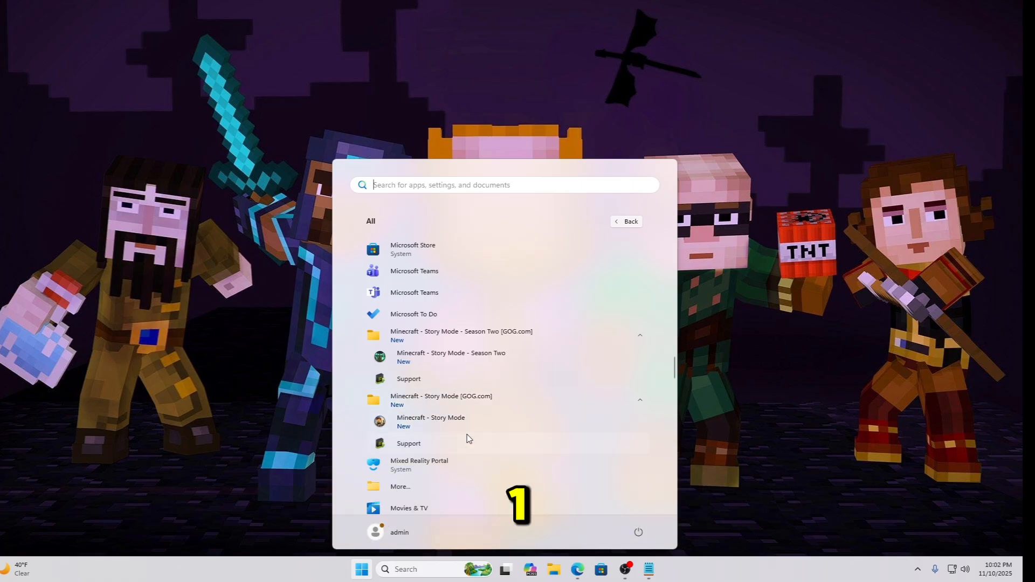
mouse_move(429, 364)
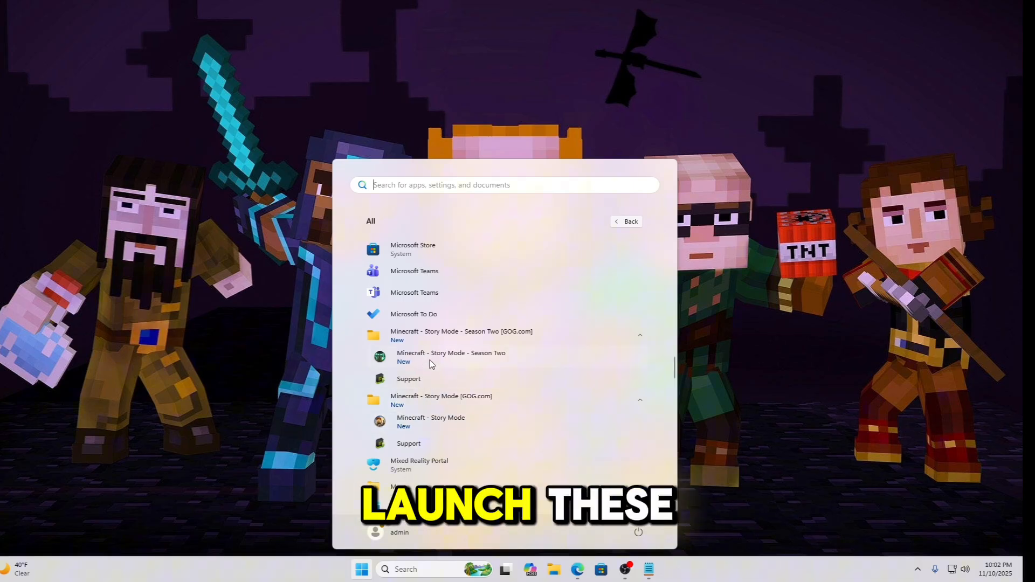
mouse_move(451, 357)
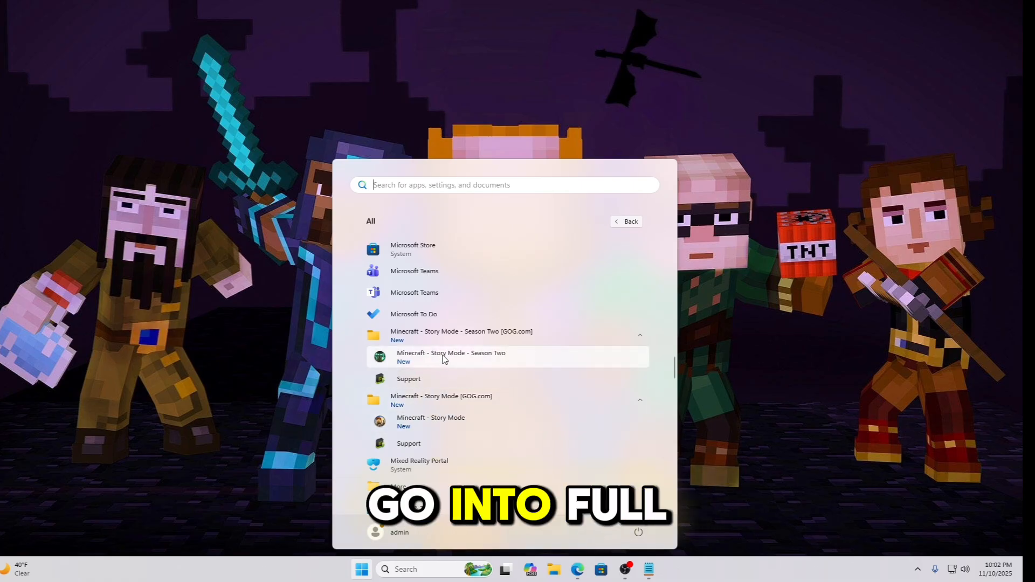
mouse_move(450, 426)
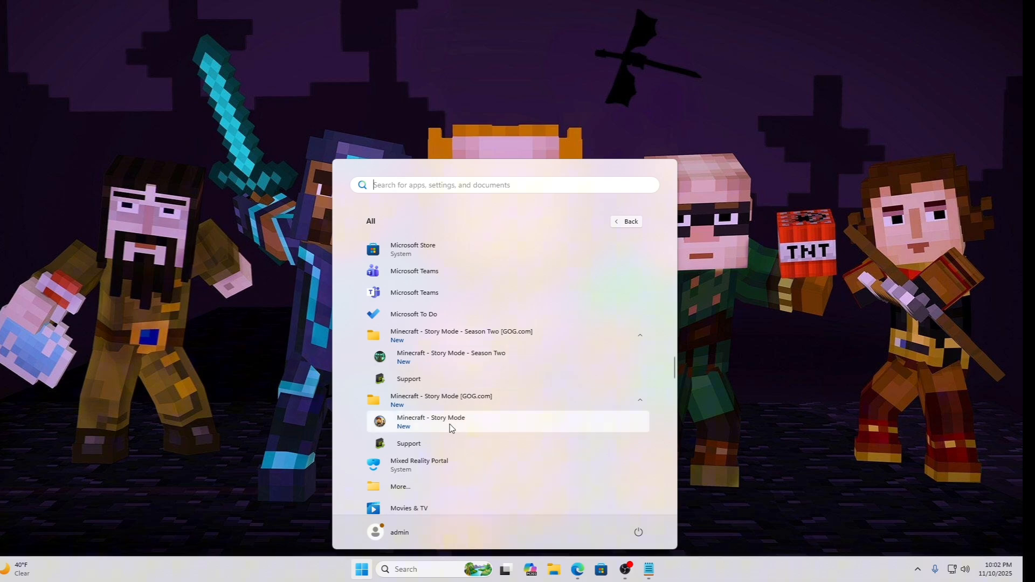